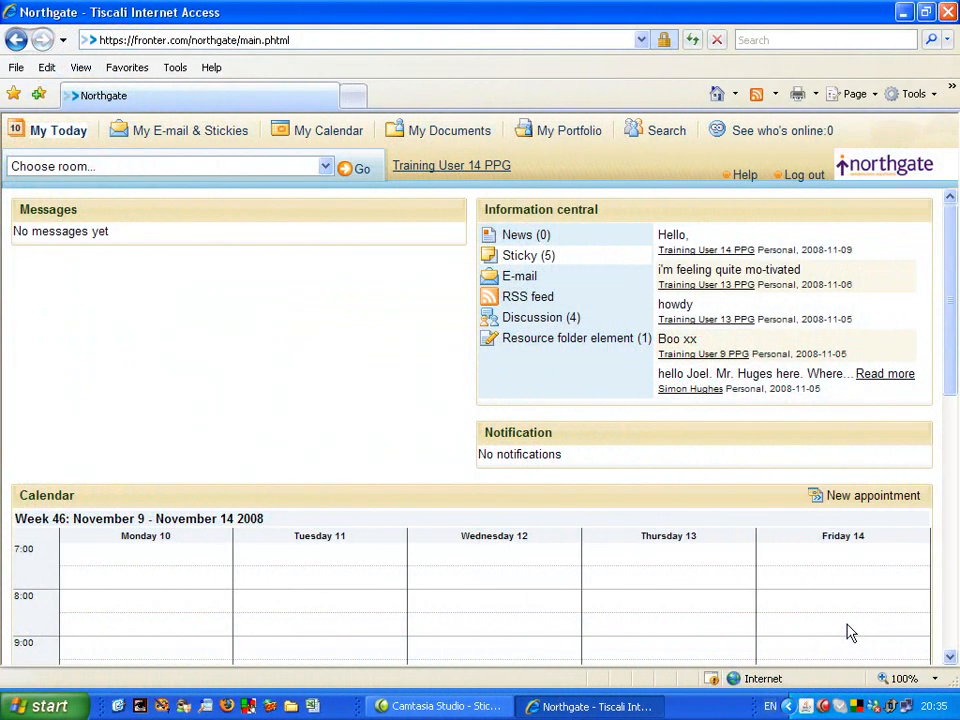
{"action": "mouse_move", "coordinate": [848, 632]}
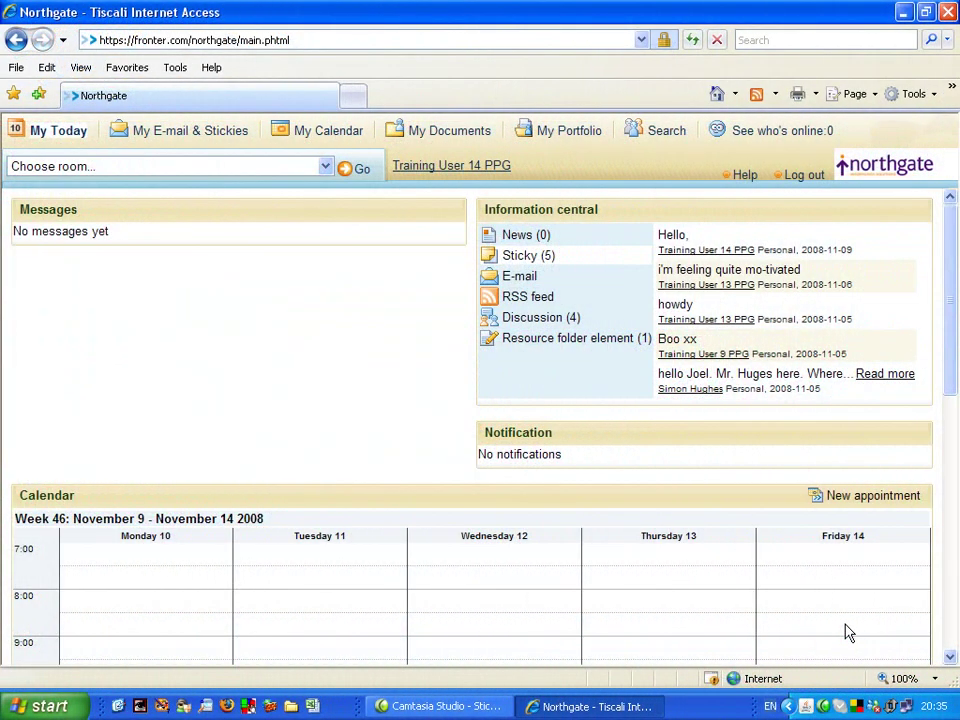
{"action": "mouse_move", "coordinate": [842, 576]}
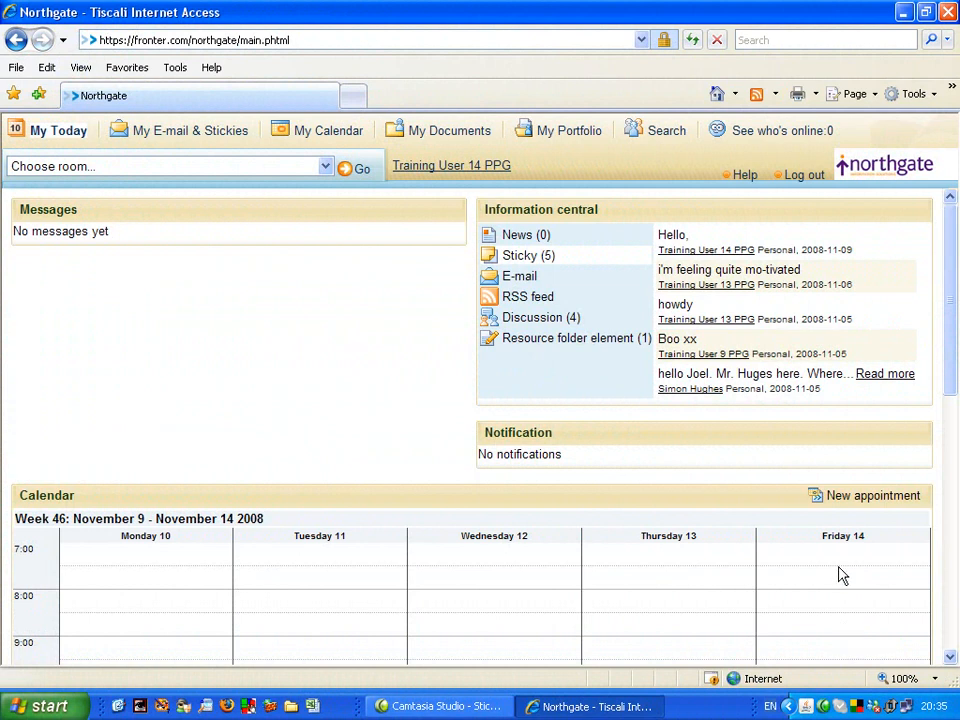
{"action": "mouse_move", "coordinate": [504, 380]}
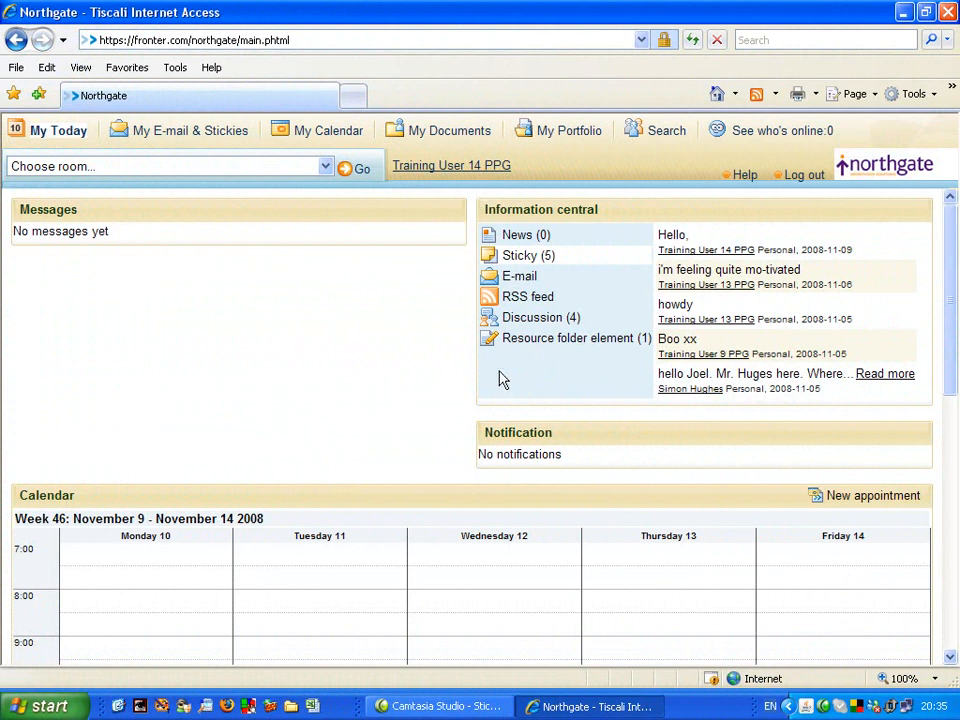
{"action": "mouse_move", "coordinate": [512, 204]}
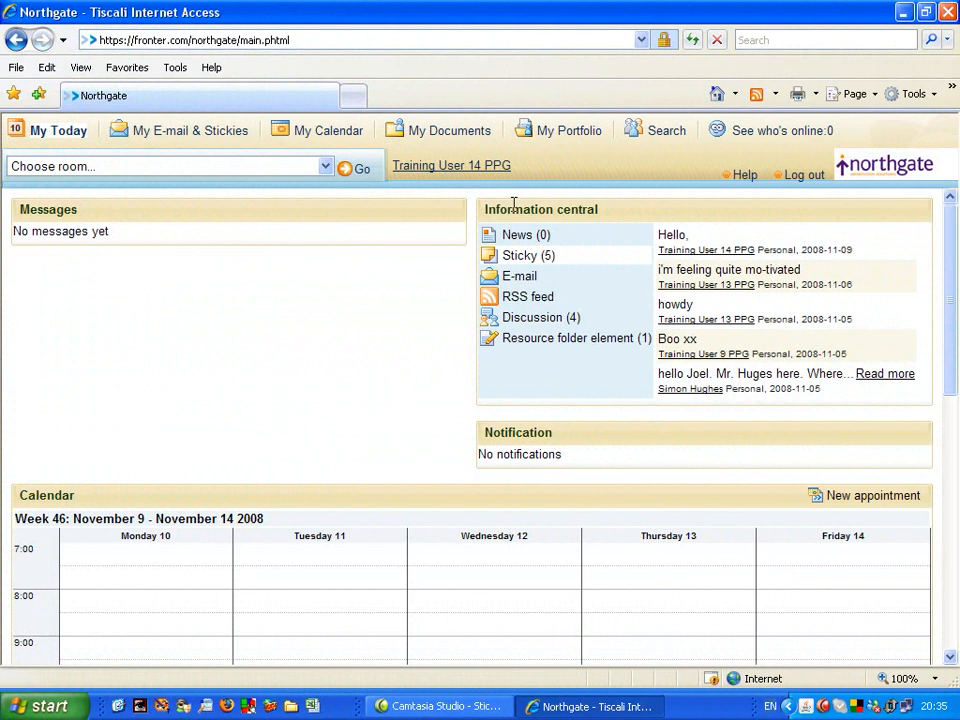
{"action": "mouse_move", "coordinate": [478, 214]}
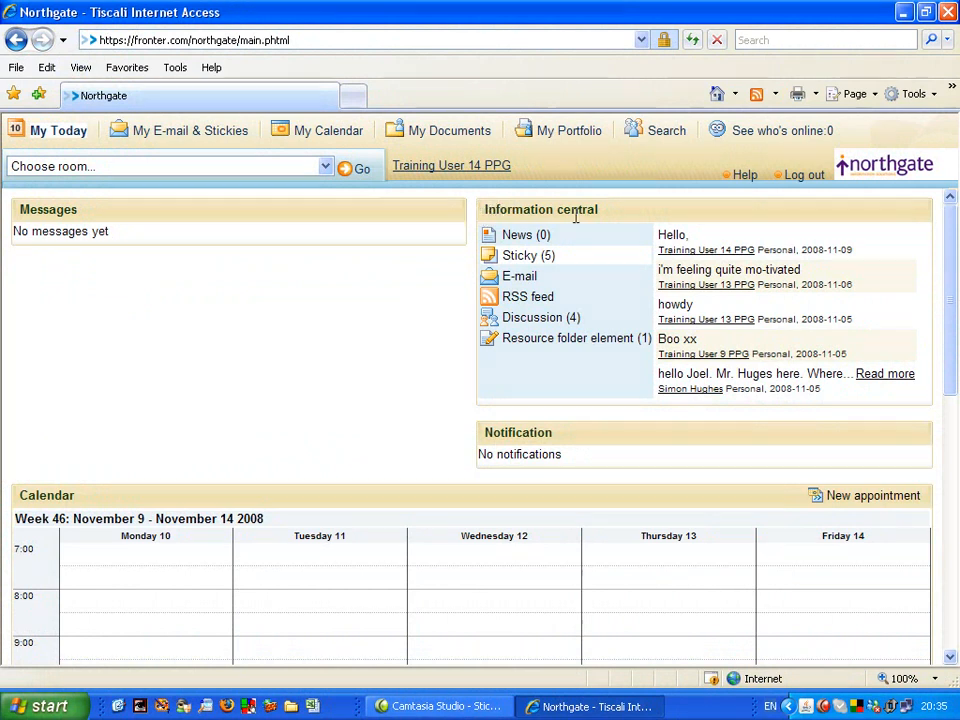
{"action": "mouse_move", "coordinate": [524, 262]}
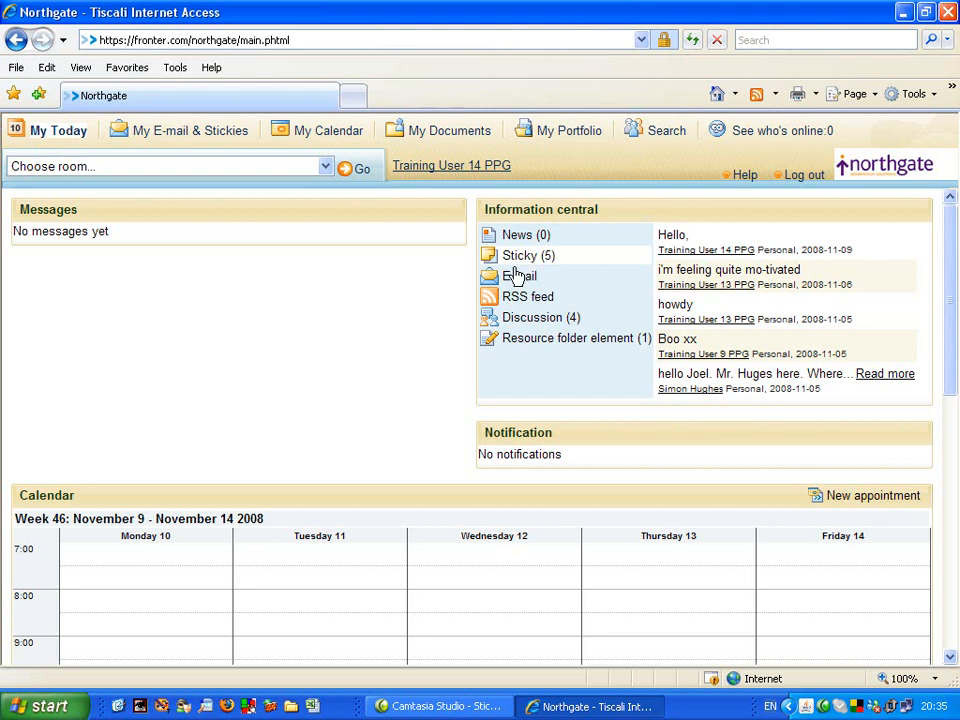
{"action": "mouse_move", "coordinate": [532, 268]}
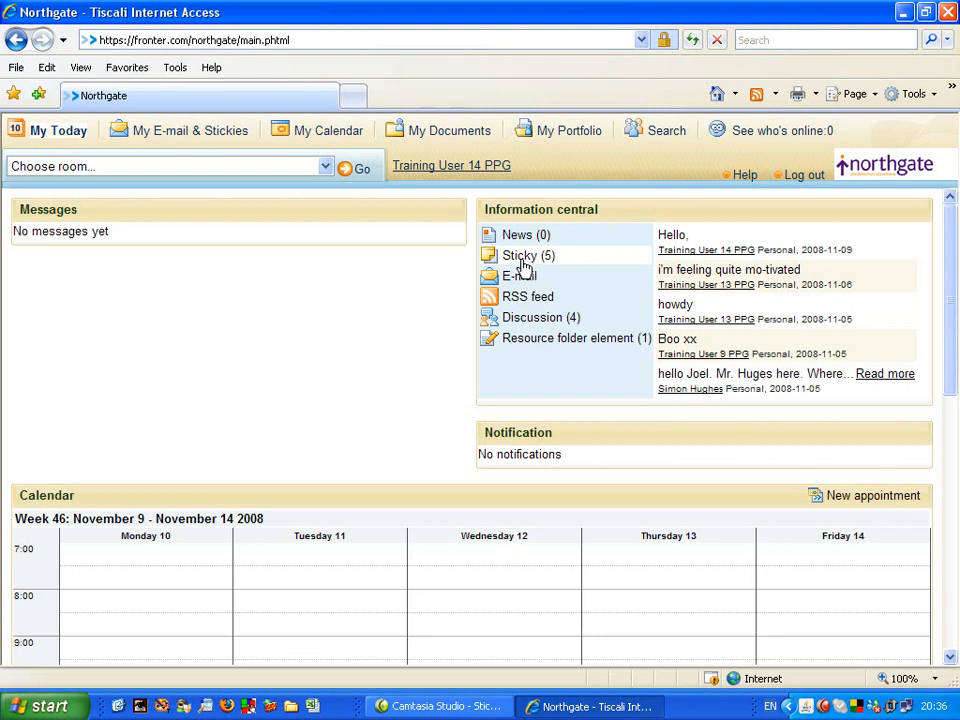
{"action": "mouse_move", "coordinate": [288, 204]}
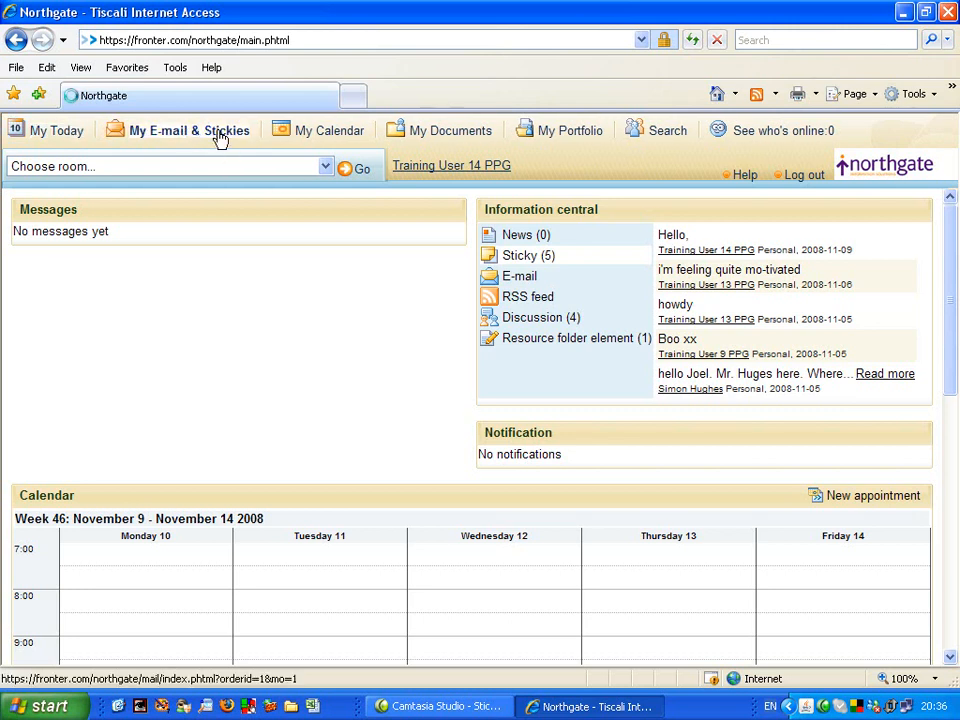
Go to My E-mail & Stickies and show the Sticky inbox with its five notes.
{"action": "left_click", "coordinate": [212, 130]}
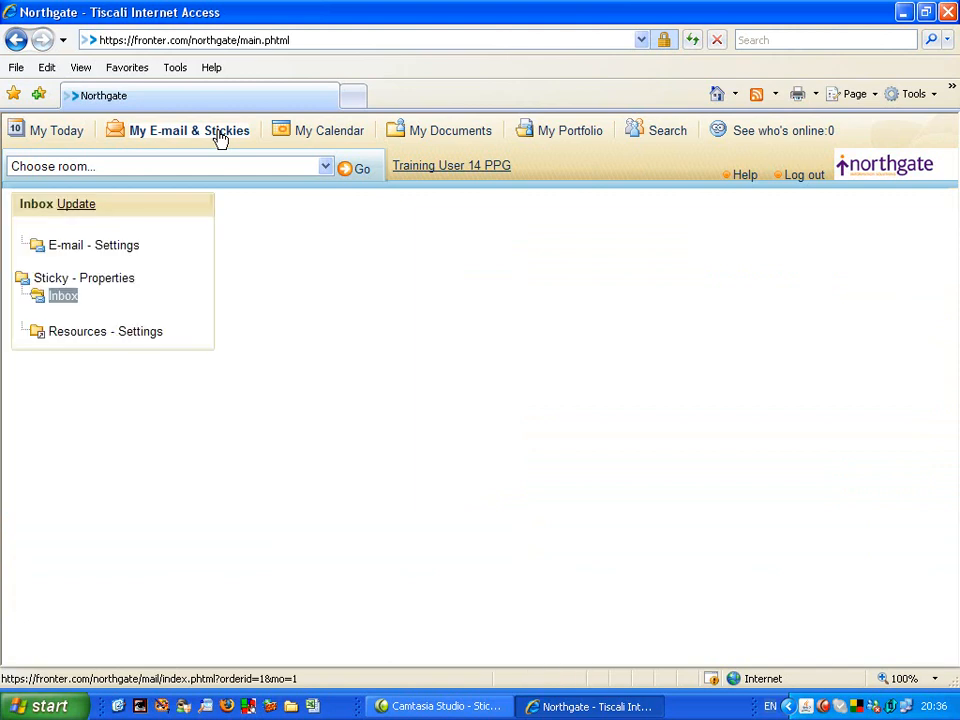
{"action": "left_click", "coordinate": [60, 296]}
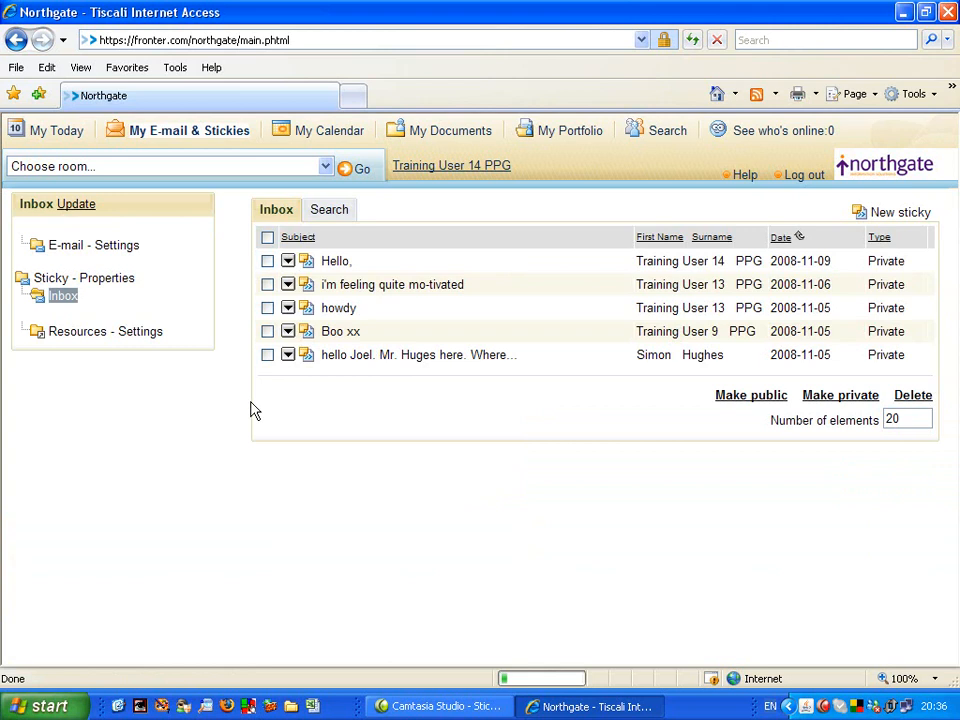
{"action": "mouse_move", "coordinate": [220, 380]}
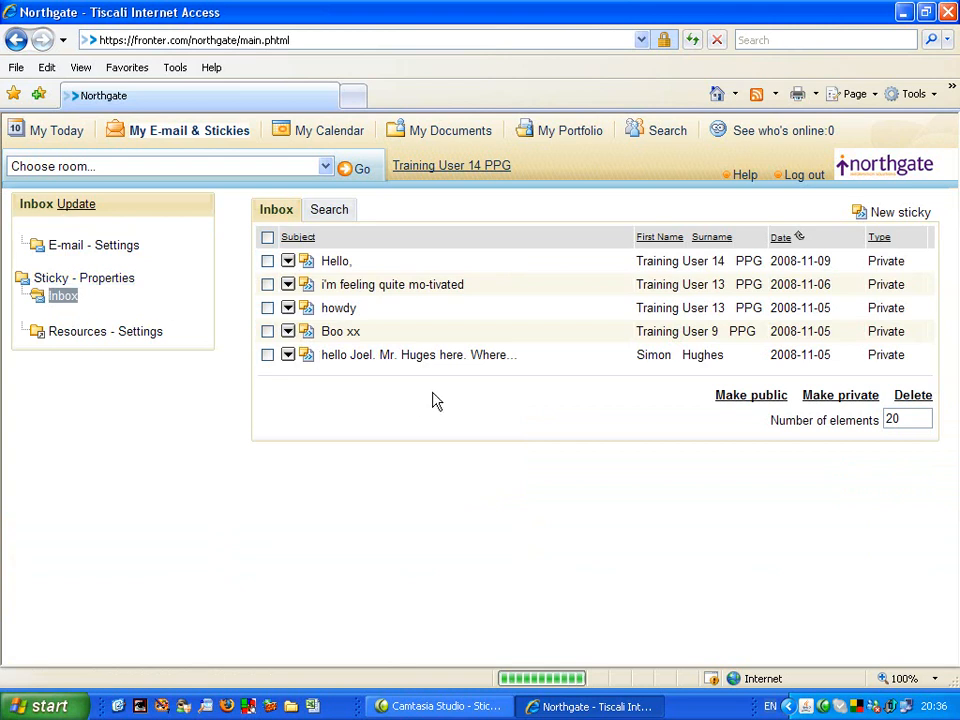
{"action": "mouse_move", "coordinate": [432, 400]}
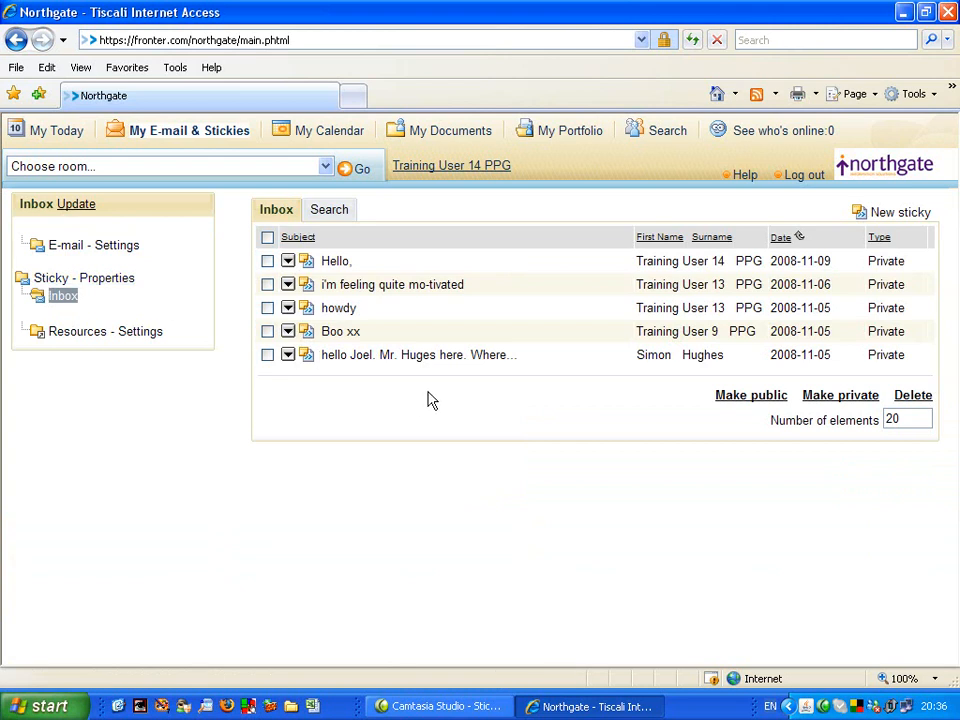
{"action": "mouse_move", "coordinate": [454, 400]}
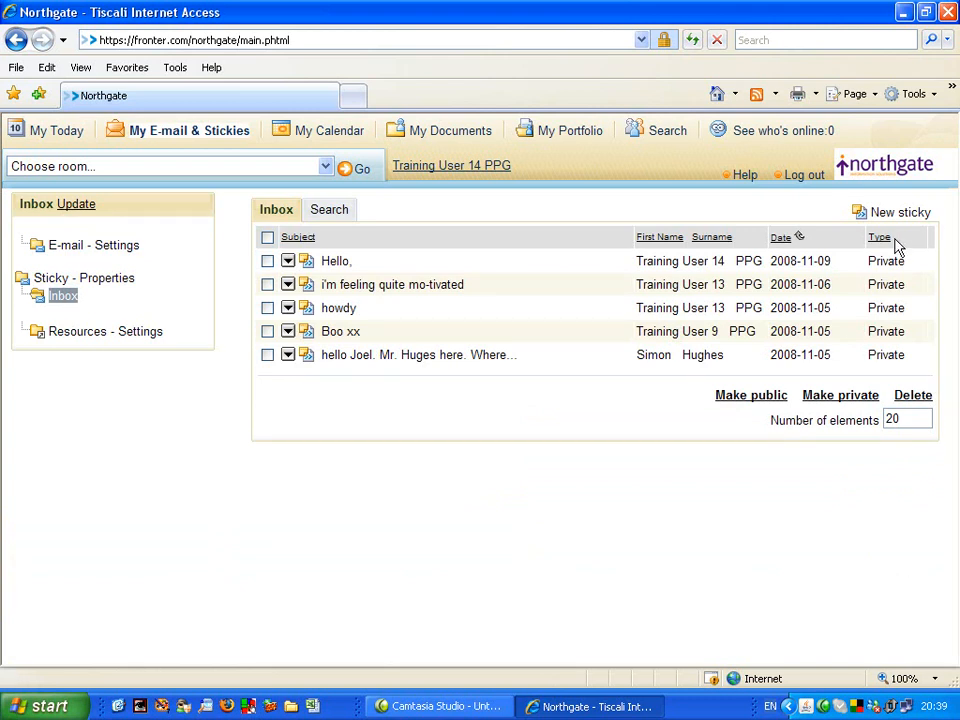
{"action": "mouse_move", "coordinate": [900, 212]}
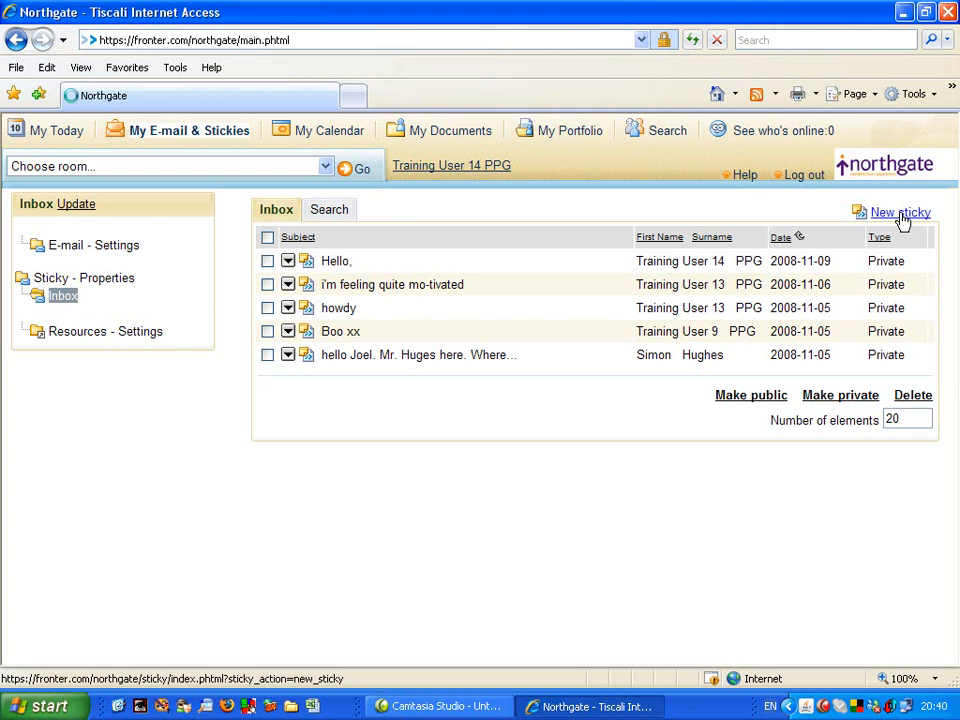
Begin a new sticky and write 'Hello Joel! I am a bit sticky. Thanks.' as its message.
{"action": "left_click", "coordinate": [900, 212]}
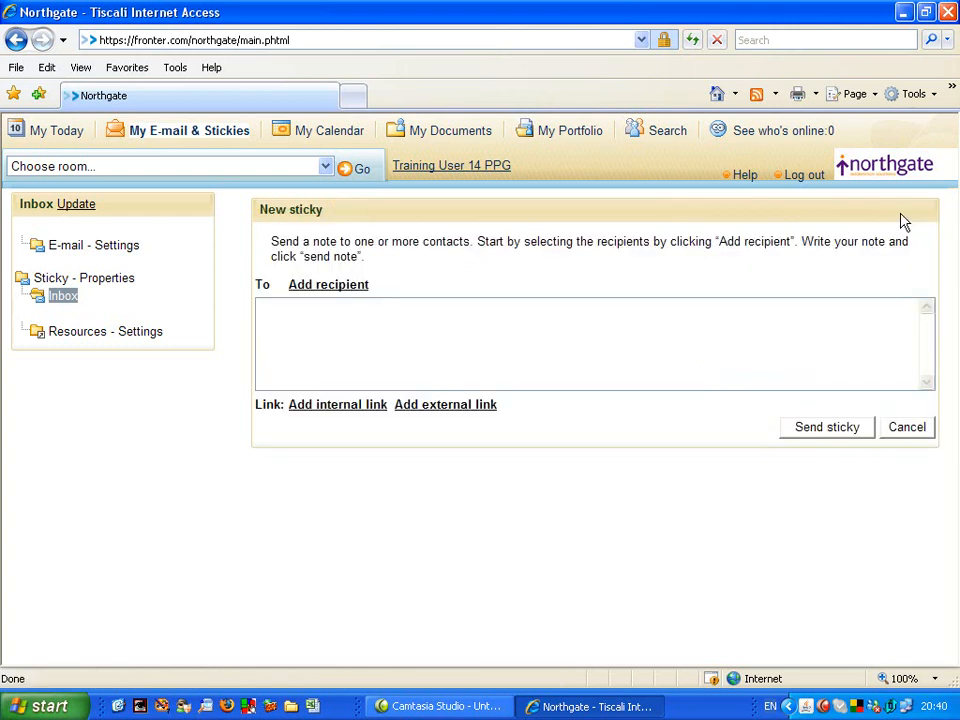
{"action": "left_click", "coordinate": [358, 328]}
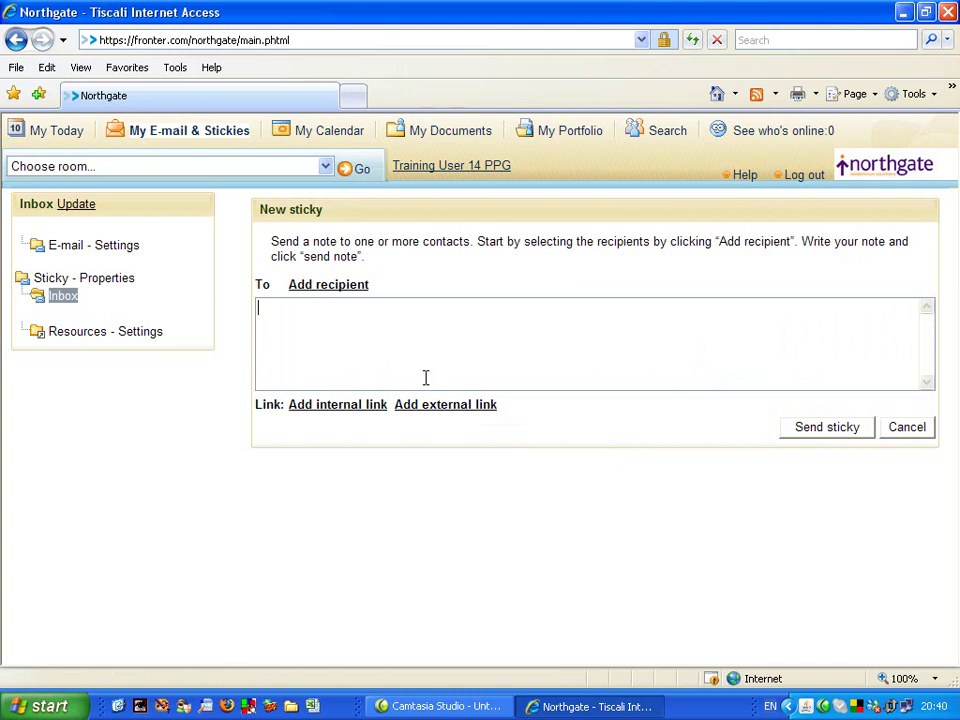
{"action": "type", "text": "Hello"}
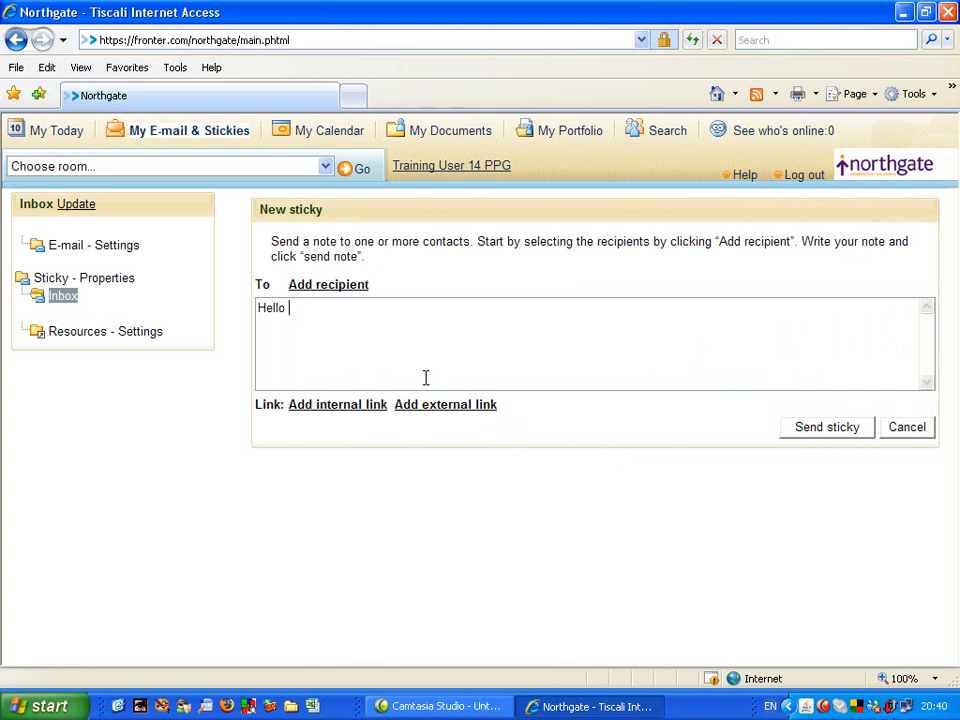
{"action": "type", "text": "Joel!"}
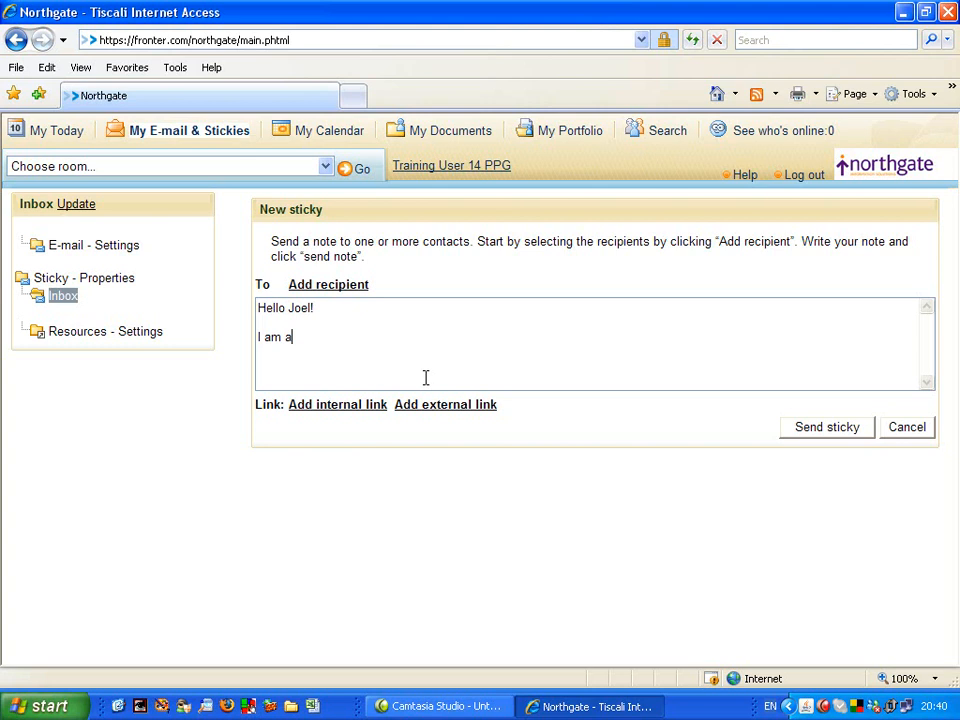
{"action": "type", "text": "bit stic"}
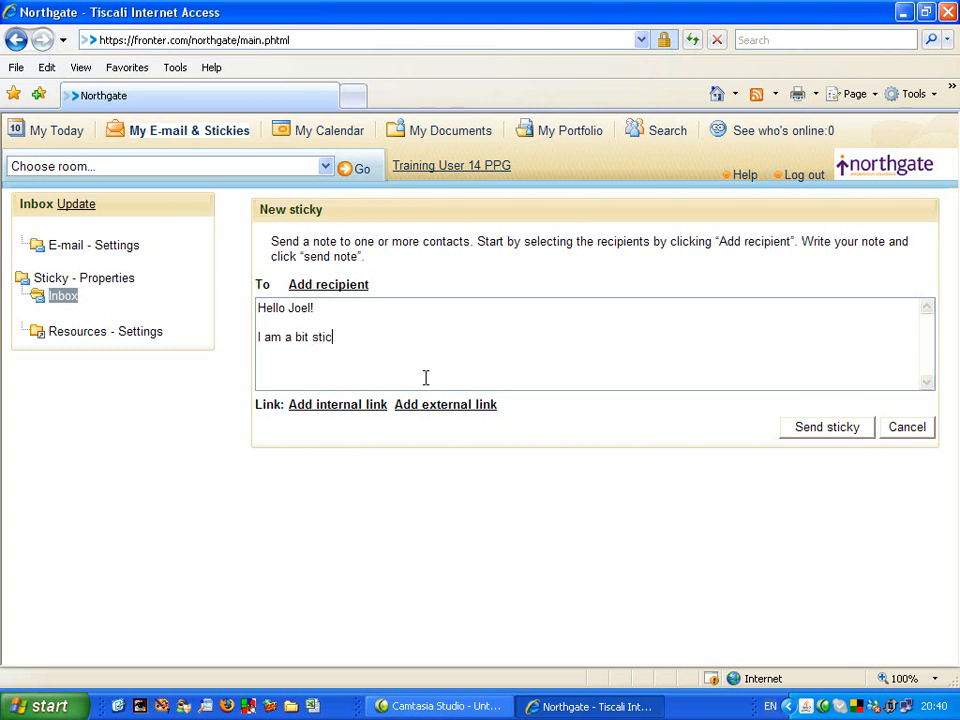
{"action": "type", "text": "ky."}
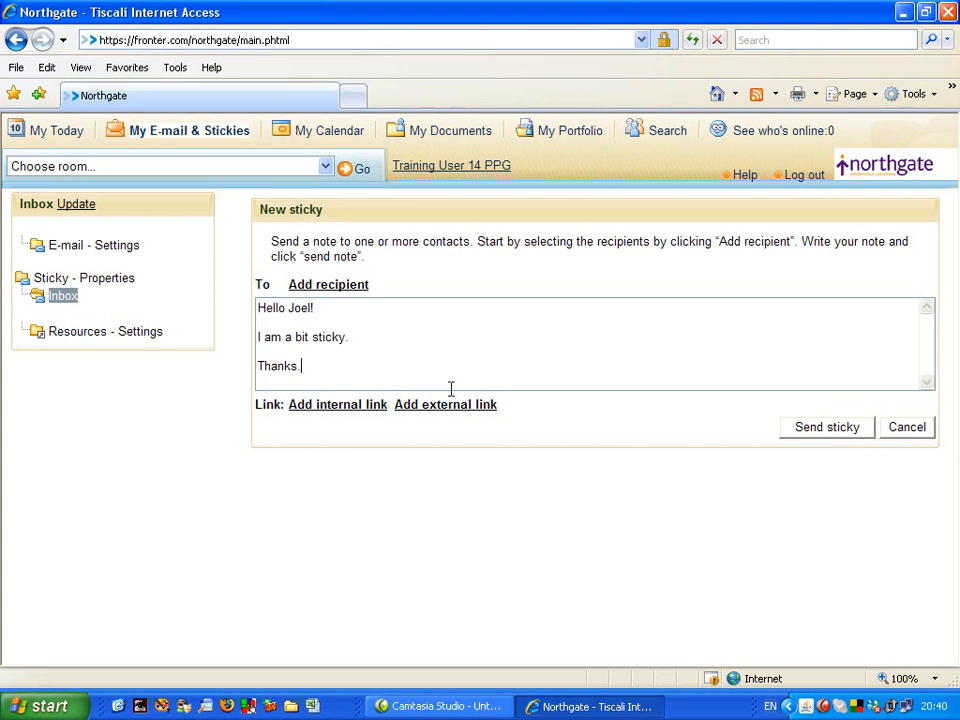
{"action": "mouse_move", "coordinate": [448, 380]}
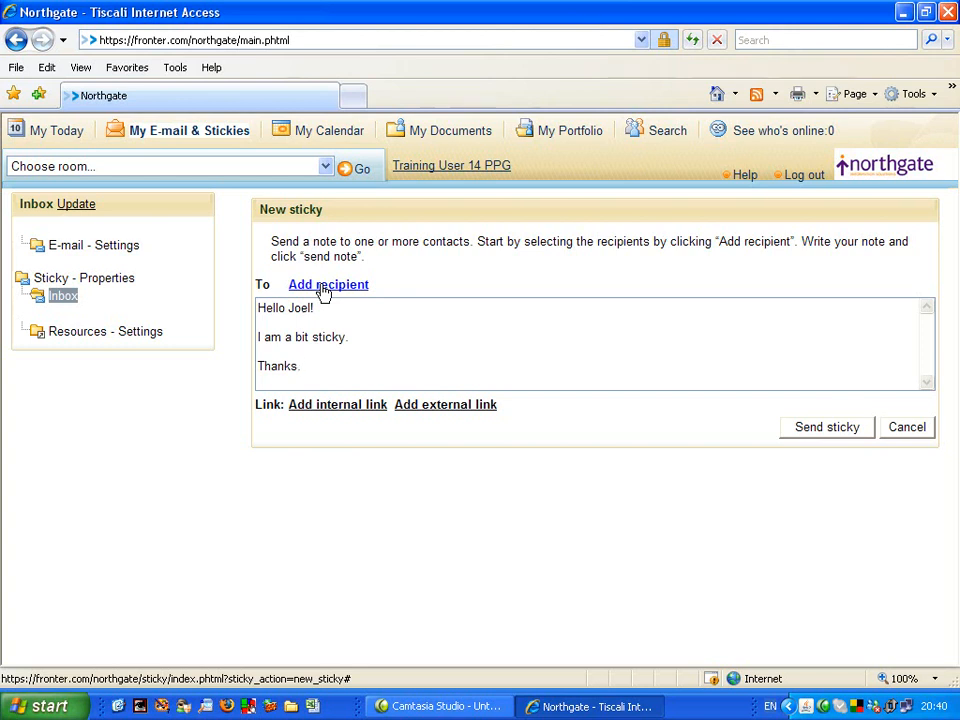
Bring up the full list of users the sticky can be sent to.
{"action": "left_click", "coordinate": [328, 284]}
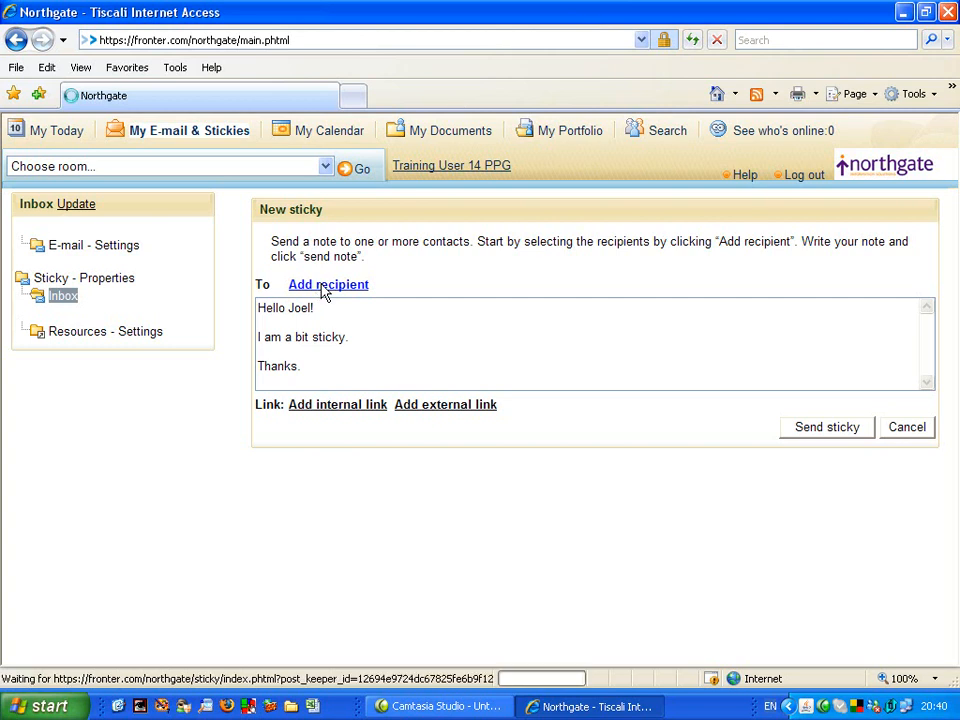
{"action": "left_click", "coordinate": [328, 284]}
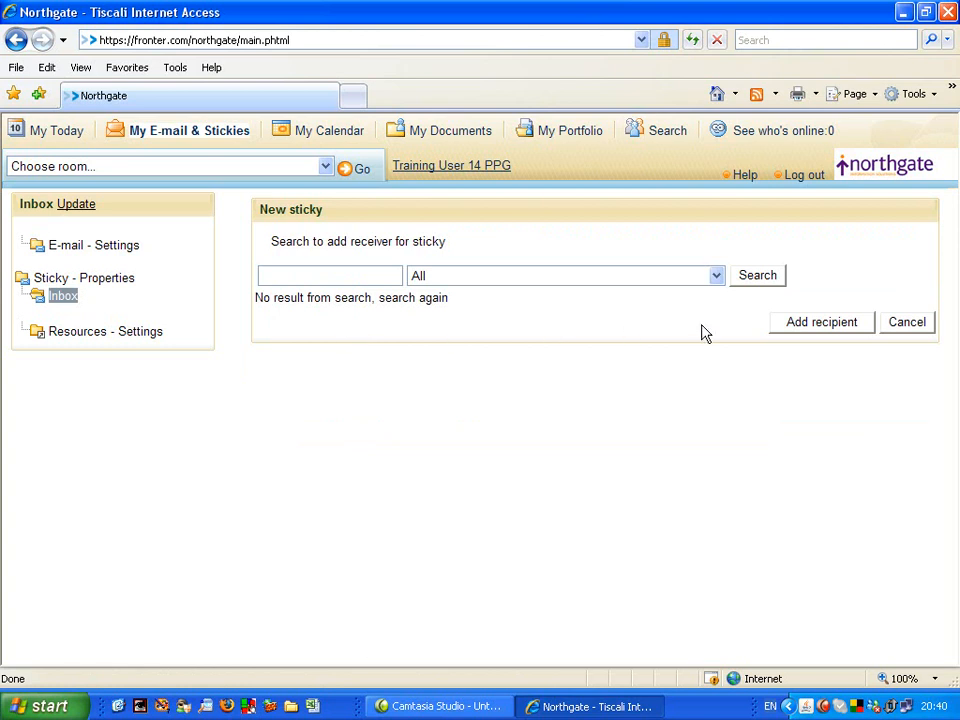
{"action": "left_click", "coordinate": [756, 276]}
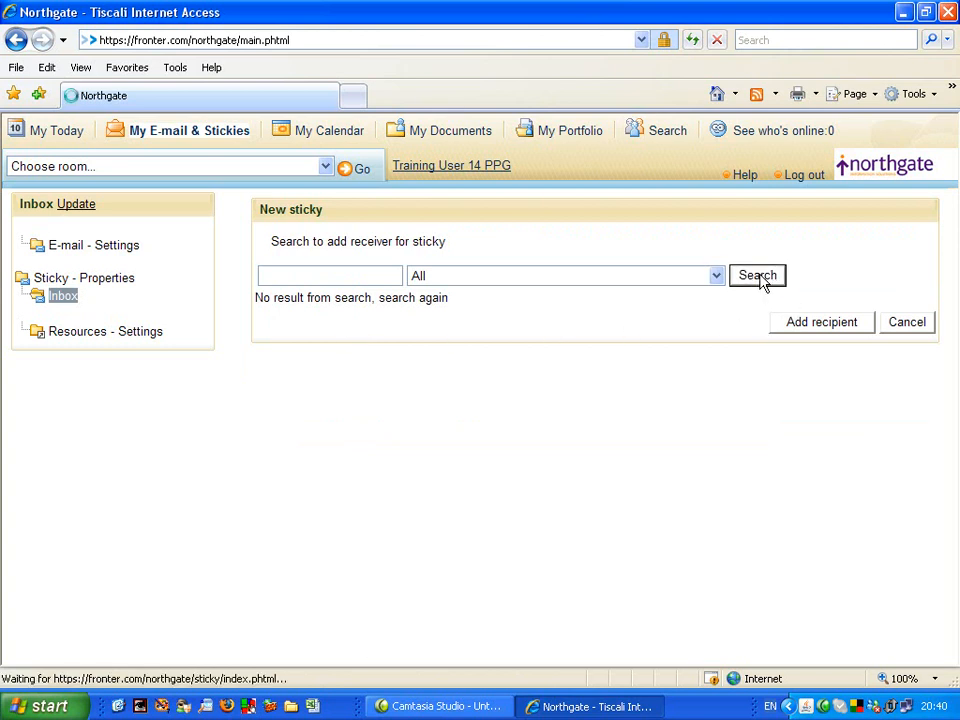
{"action": "left_click", "coordinate": [756, 276]}
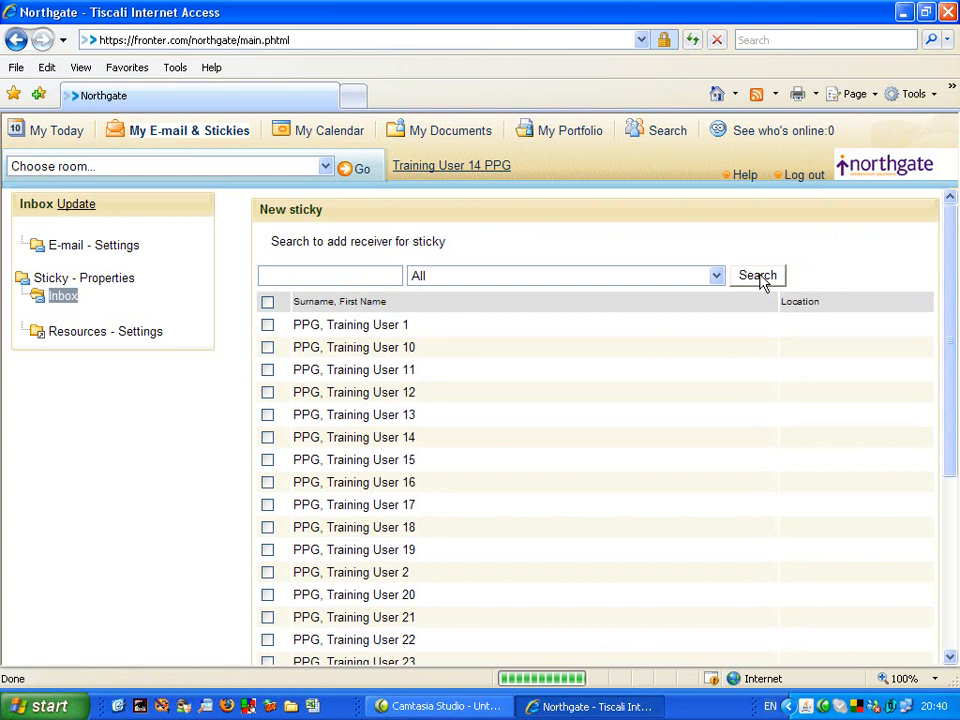
{"action": "mouse_move", "coordinate": [504, 556]}
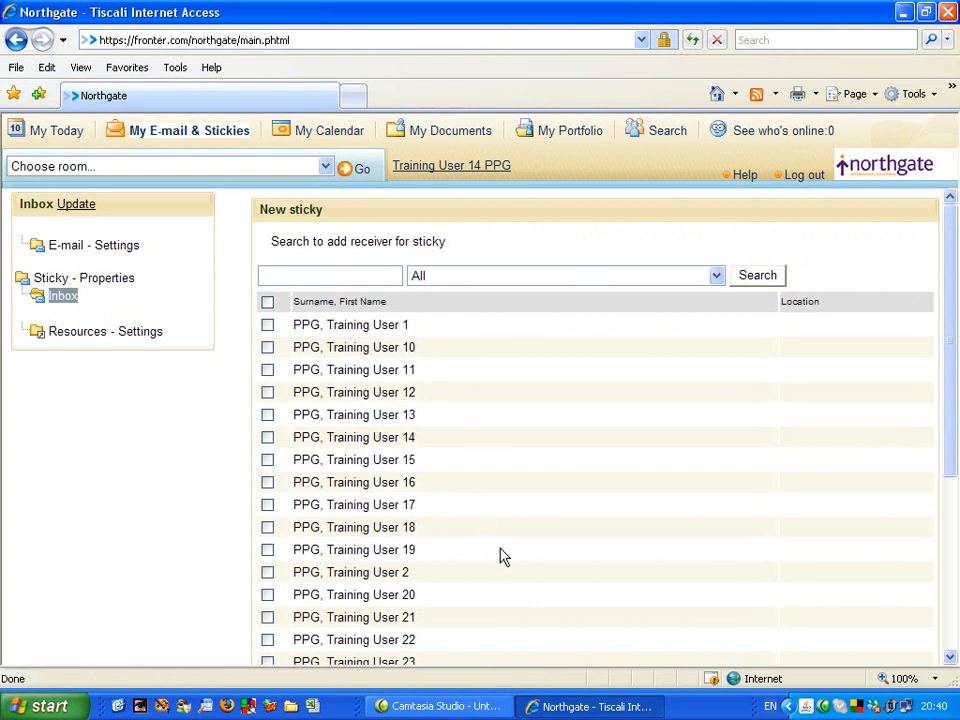
{"action": "scroll", "scroll_direction": "down", "scroll_amount": 3}
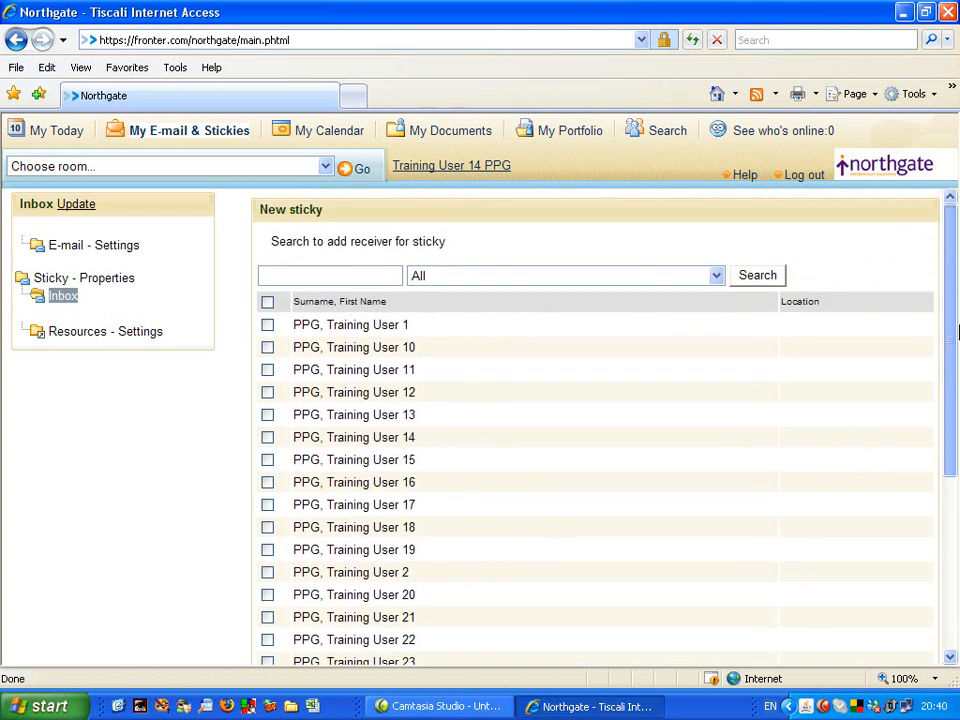
{"action": "mouse_move", "coordinate": [352, 436]}
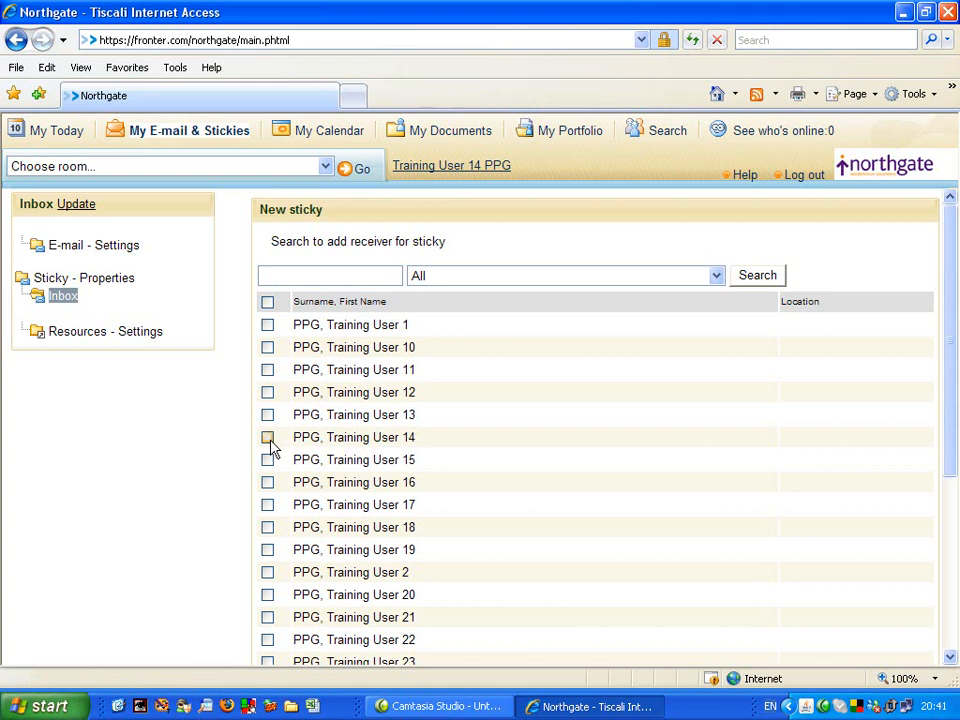
View Training User 14's contact details and cancel back to the receiver list unchanged.
{"action": "left_click", "coordinate": [268, 436]}
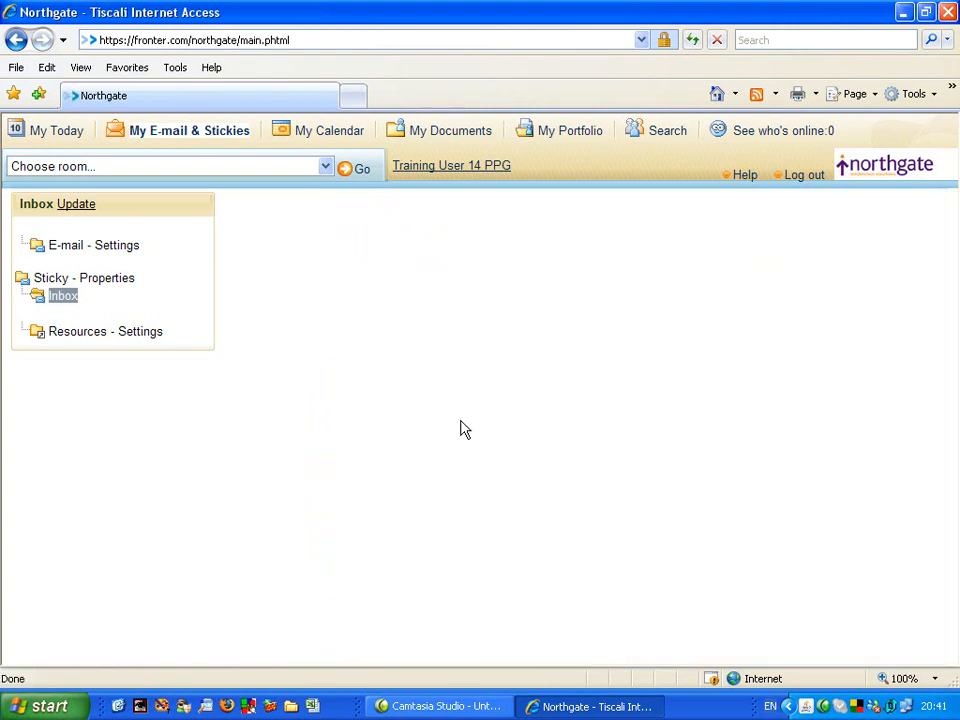
{"action": "mouse_move", "coordinate": [602, 344]}
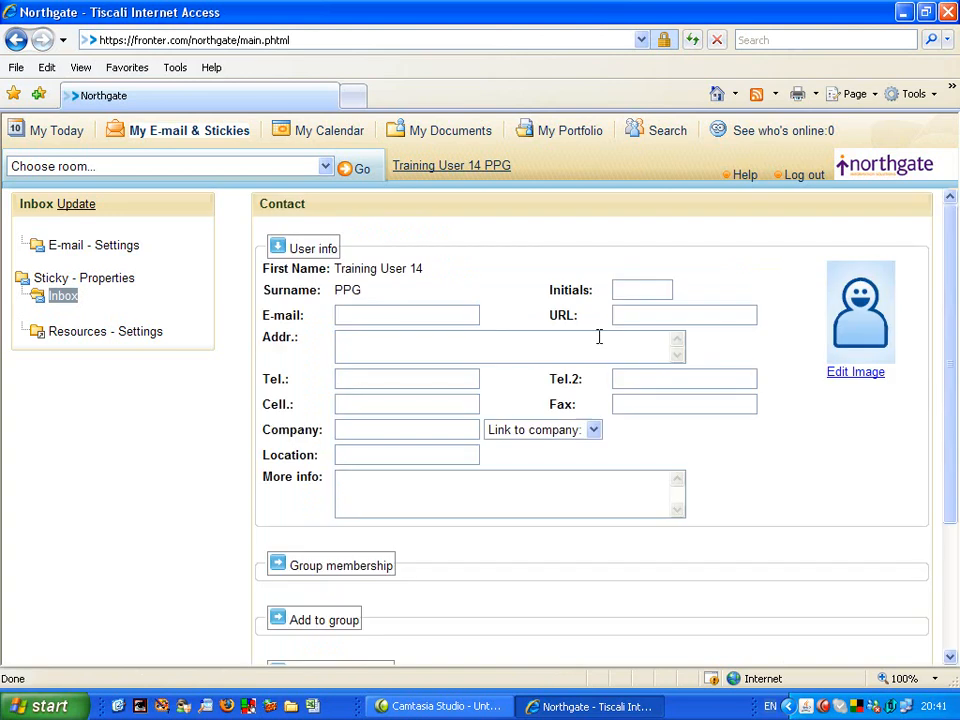
{"action": "mouse_move", "coordinate": [738, 492]}
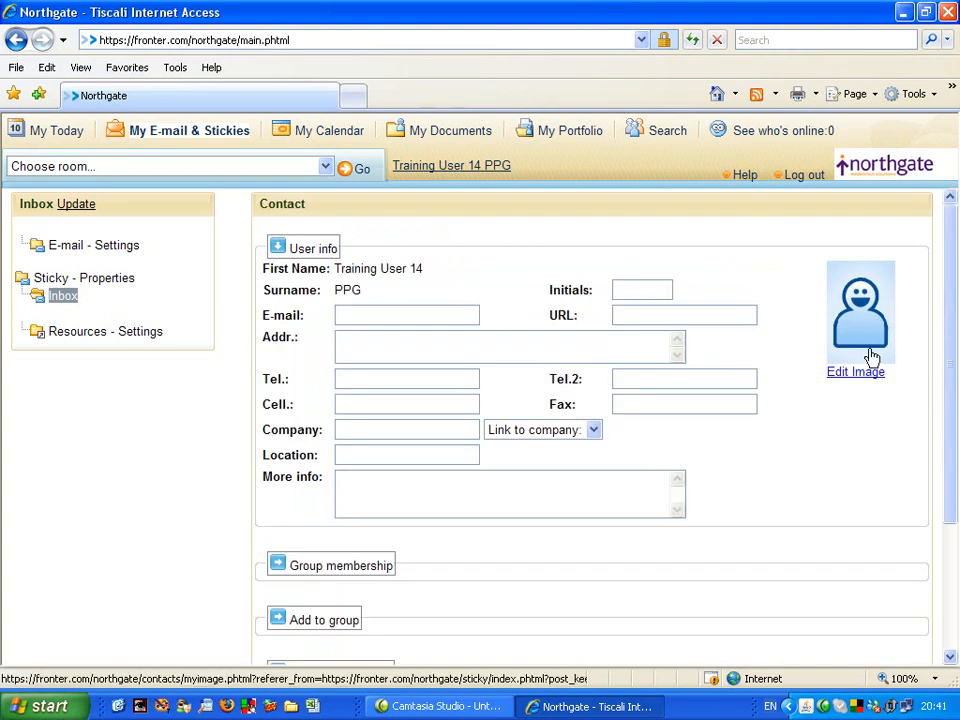
{"action": "mouse_move", "coordinate": [872, 362]}
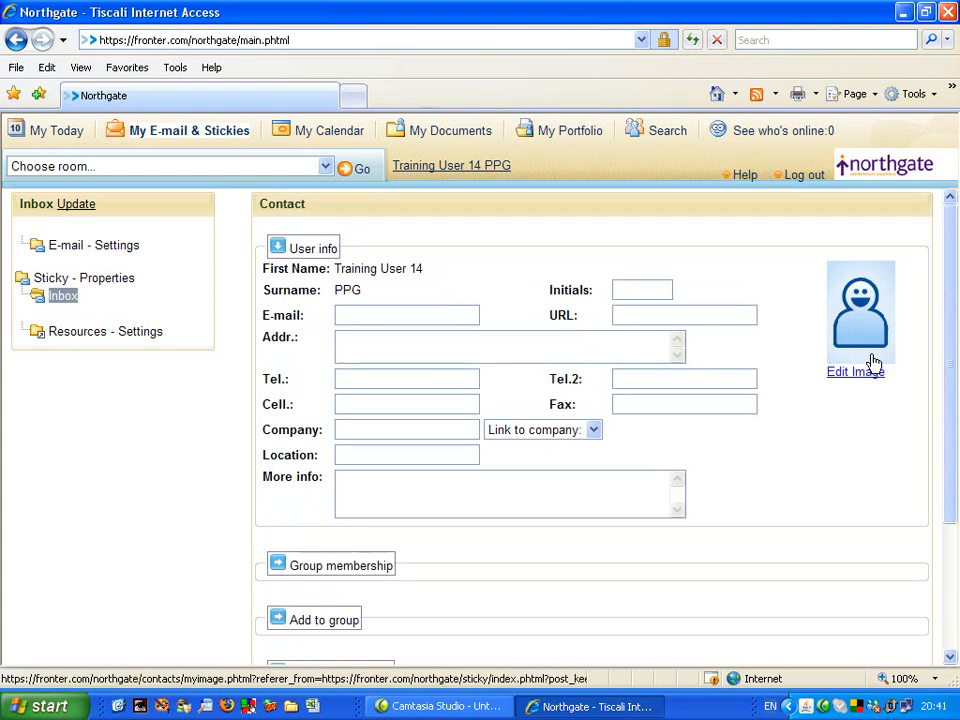
{"action": "scroll", "scroll_direction": "down", "scroll_amount": 3}
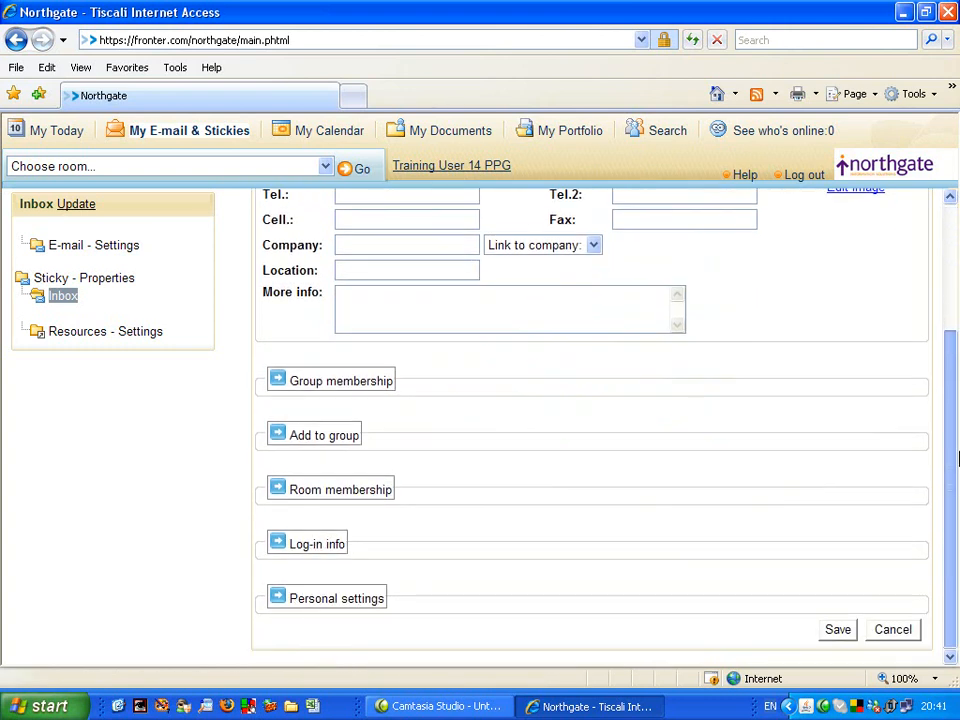
{"action": "left_click", "coordinate": [892, 630]}
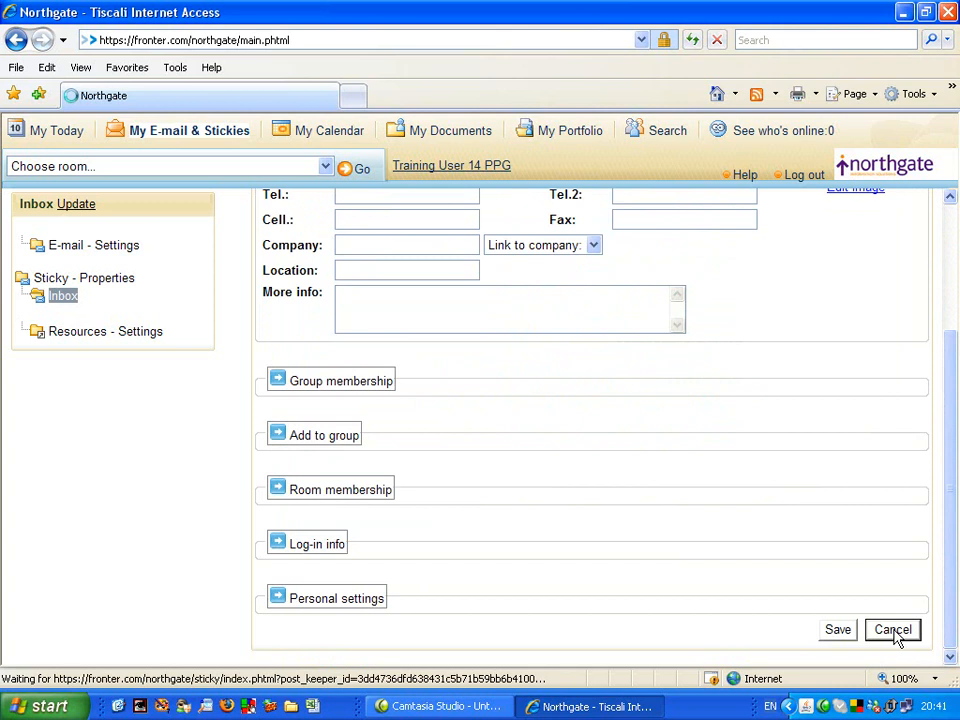
{"action": "left_click", "coordinate": [892, 628]}
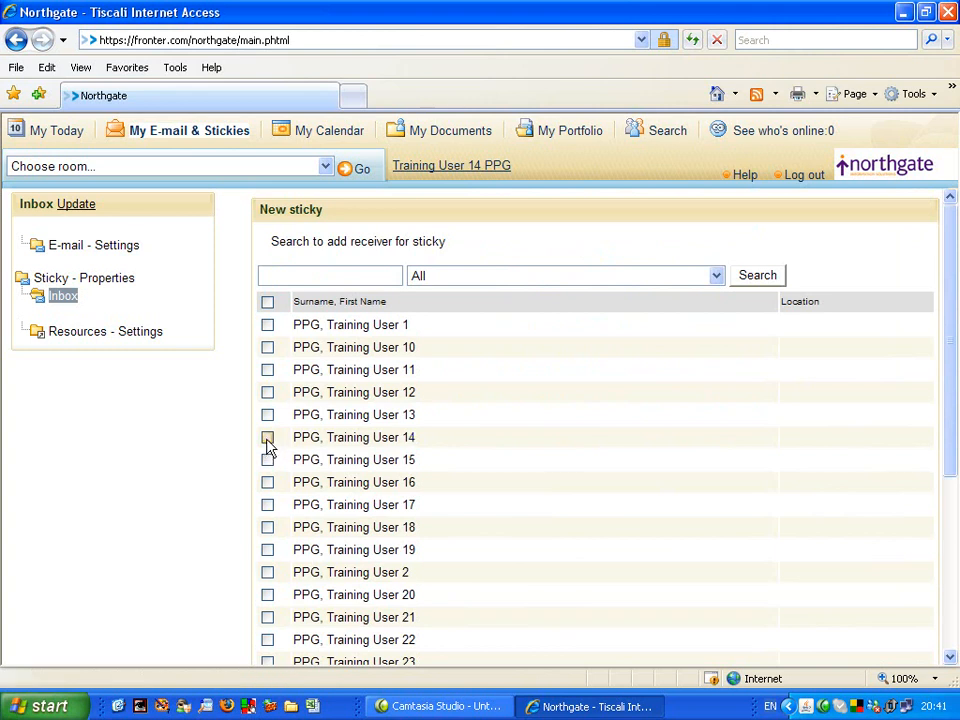
Tick PPG, Training User 14 and add them as the sticky's recipient.
{"action": "left_click", "coordinate": [268, 436]}
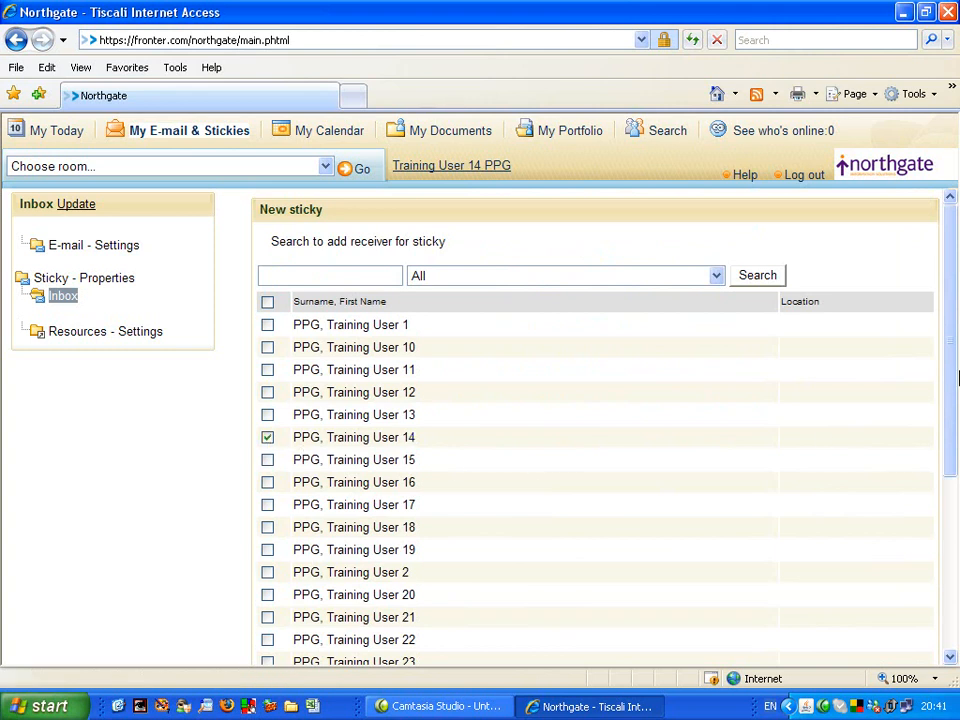
{"action": "scroll", "scroll_direction": "down", "scroll_amount": 3}
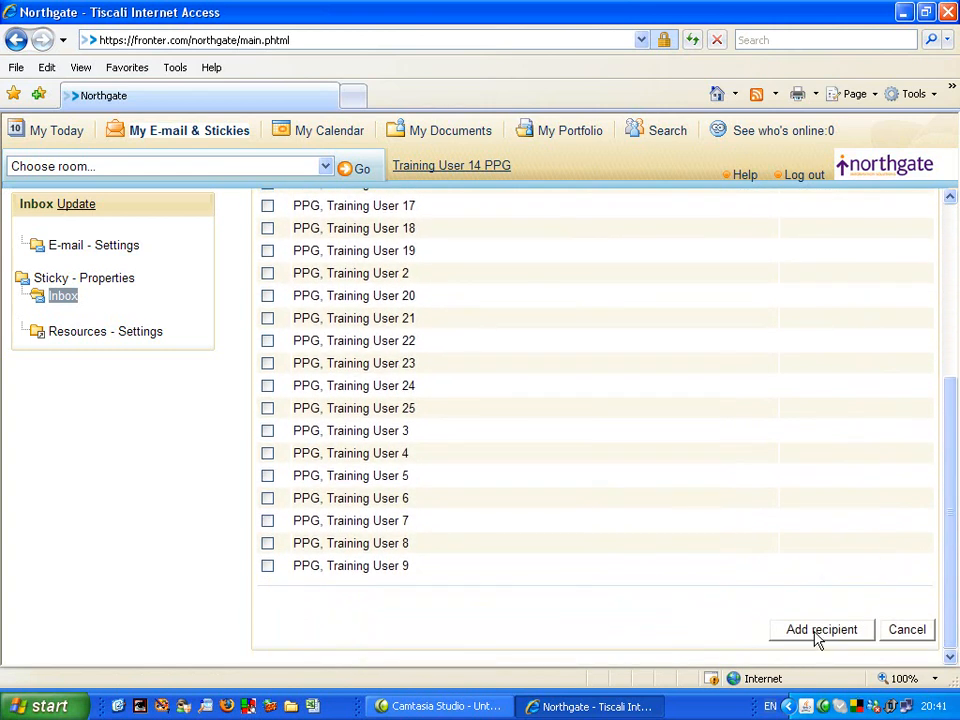
{"action": "left_click", "coordinate": [820, 628]}
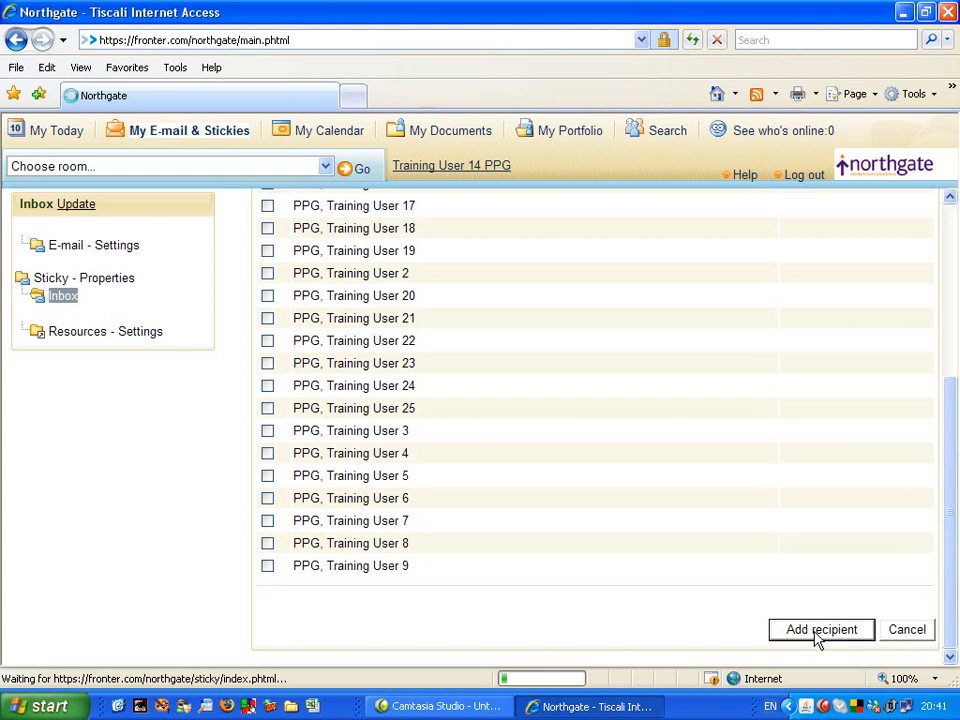
{"action": "left_click", "coordinate": [820, 630]}
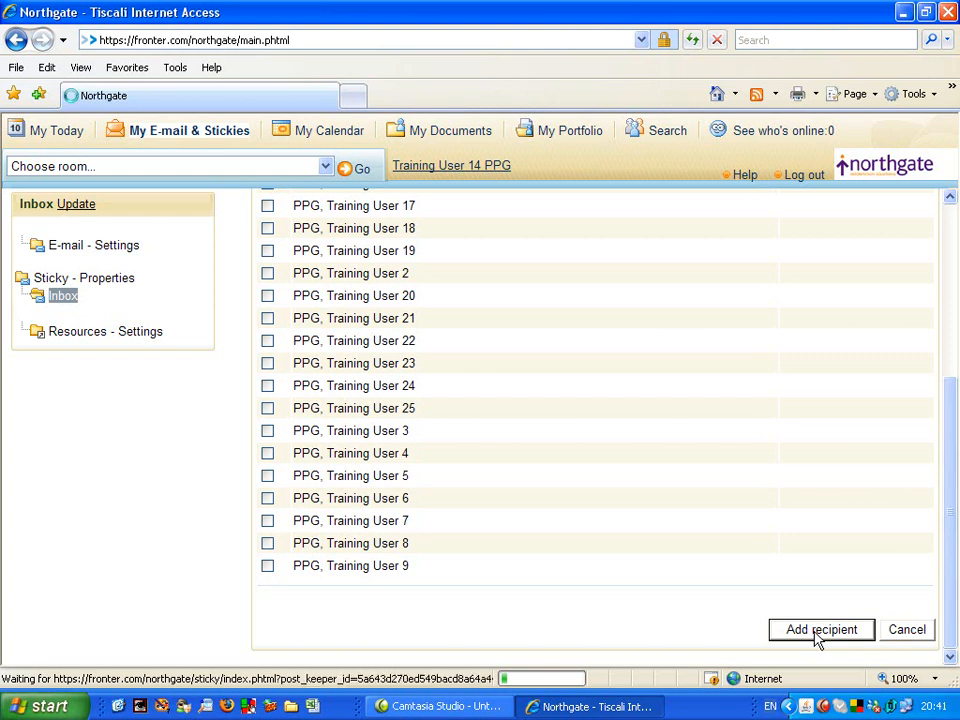
{"action": "left_click", "coordinate": [820, 628]}
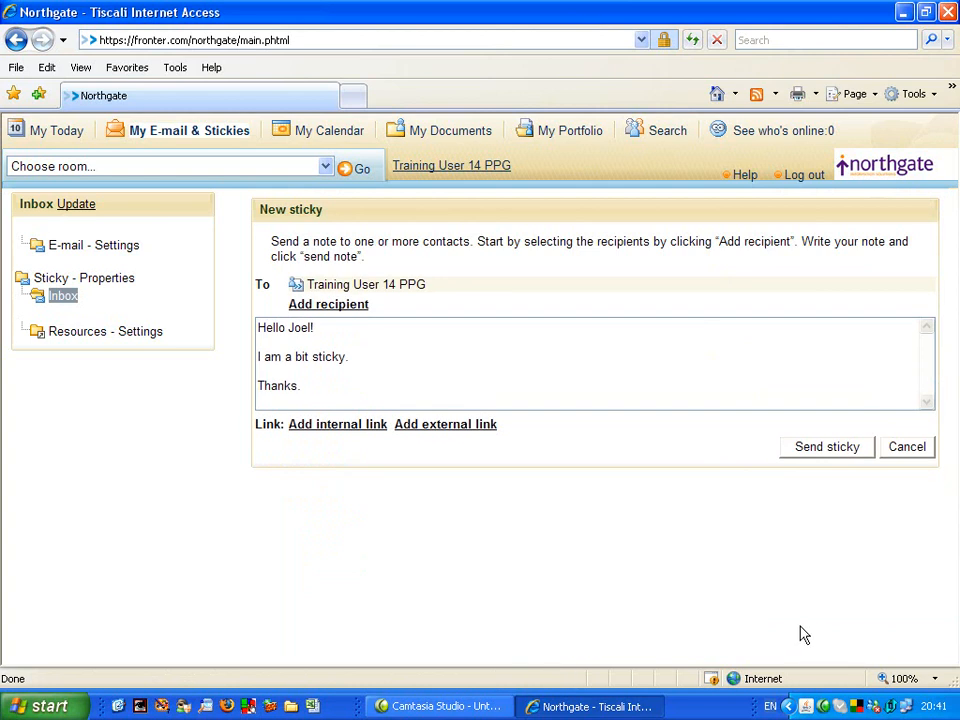
{"action": "mouse_move", "coordinate": [616, 560]}
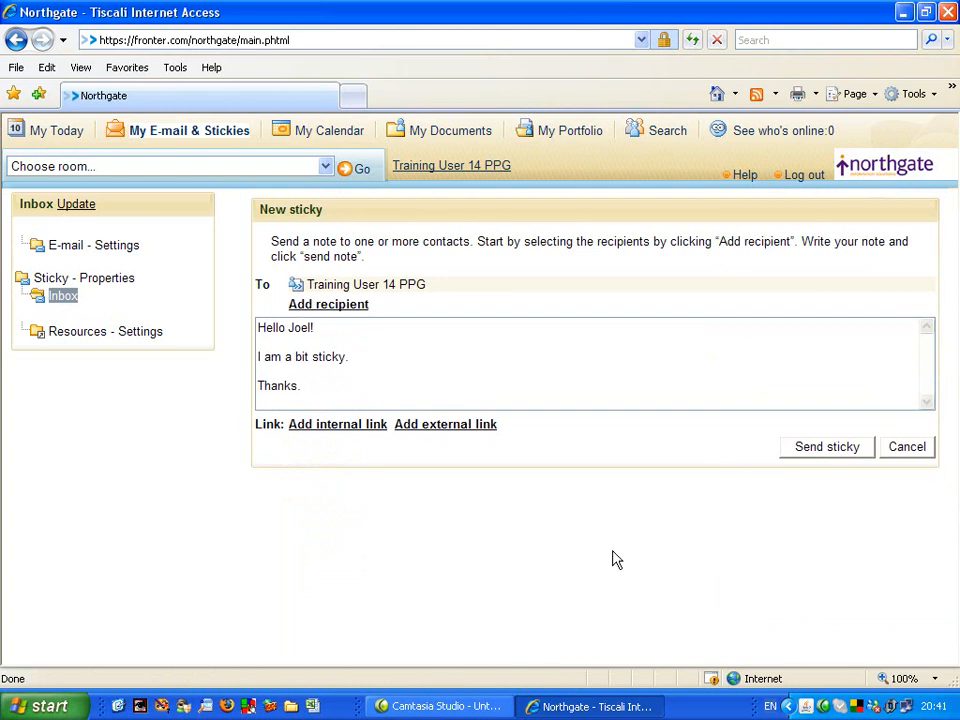
{"action": "mouse_move", "coordinate": [684, 508]}
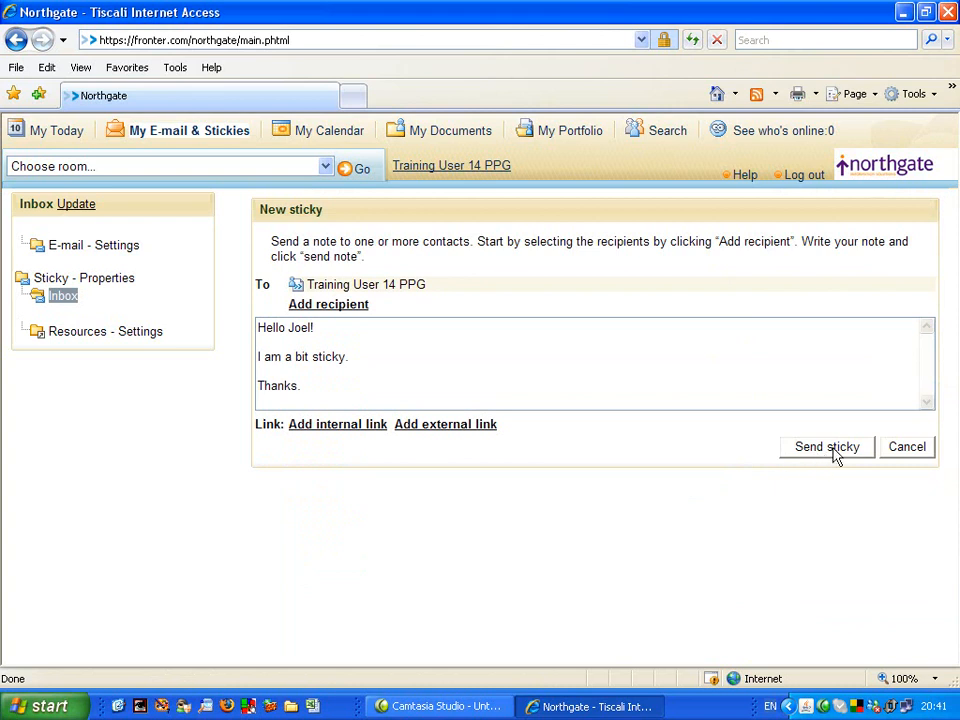
{"action": "mouse_move", "coordinate": [266, 286]}
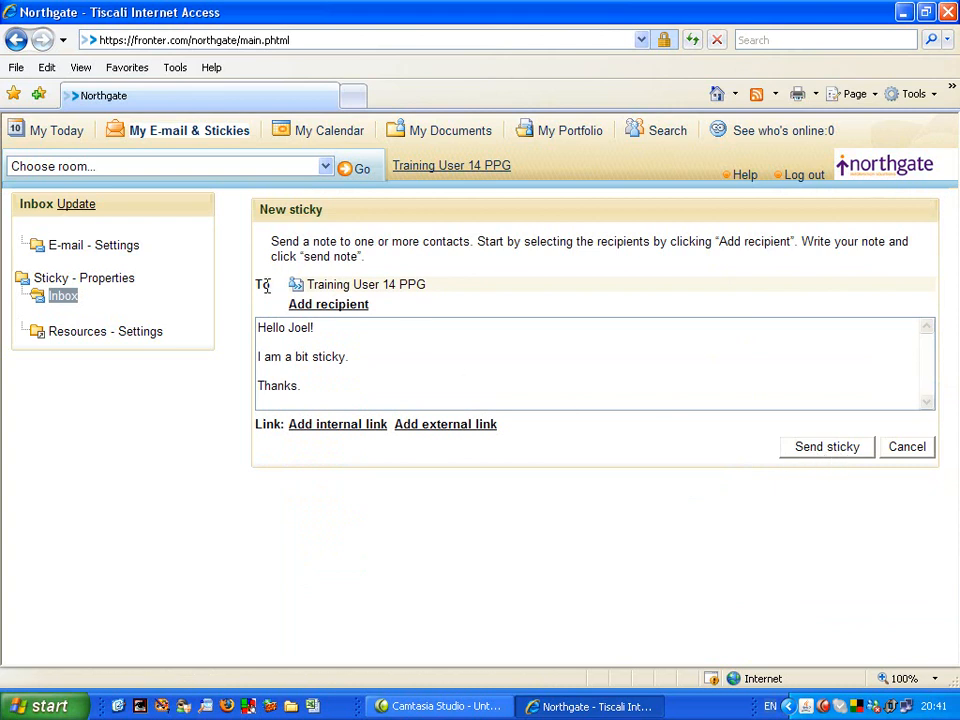
{"action": "mouse_move", "coordinate": [416, 284]}
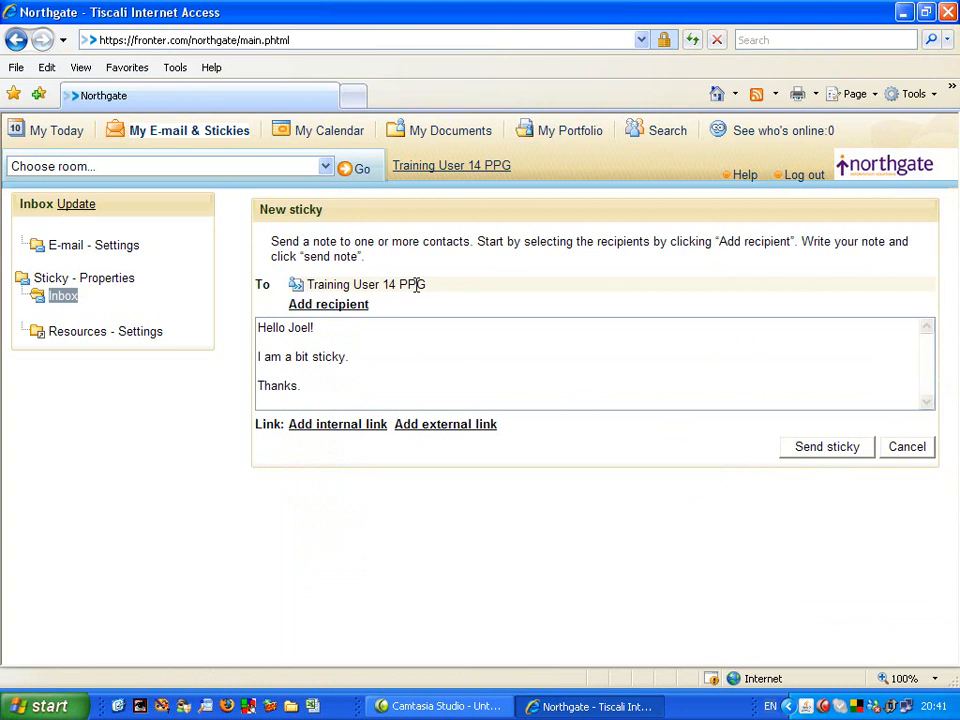
{"action": "mouse_move", "coordinate": [354, 336]}
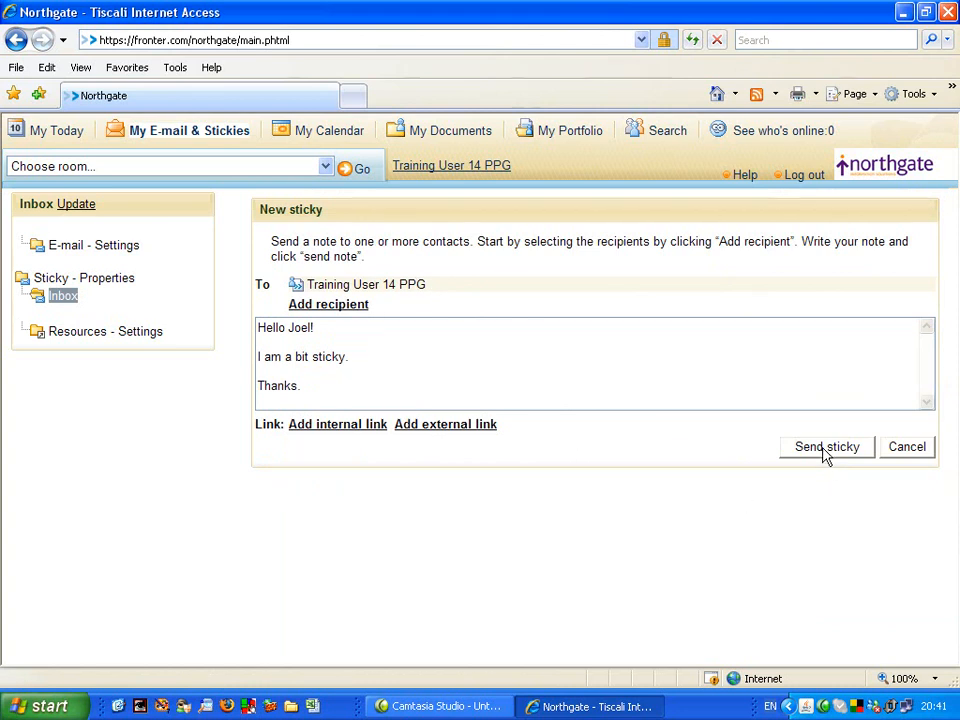
Send the sticky to Training User 14 and acknowledge the 'successfully sent' message.
{"action": "left_click", "coordinate": [826, 448]}
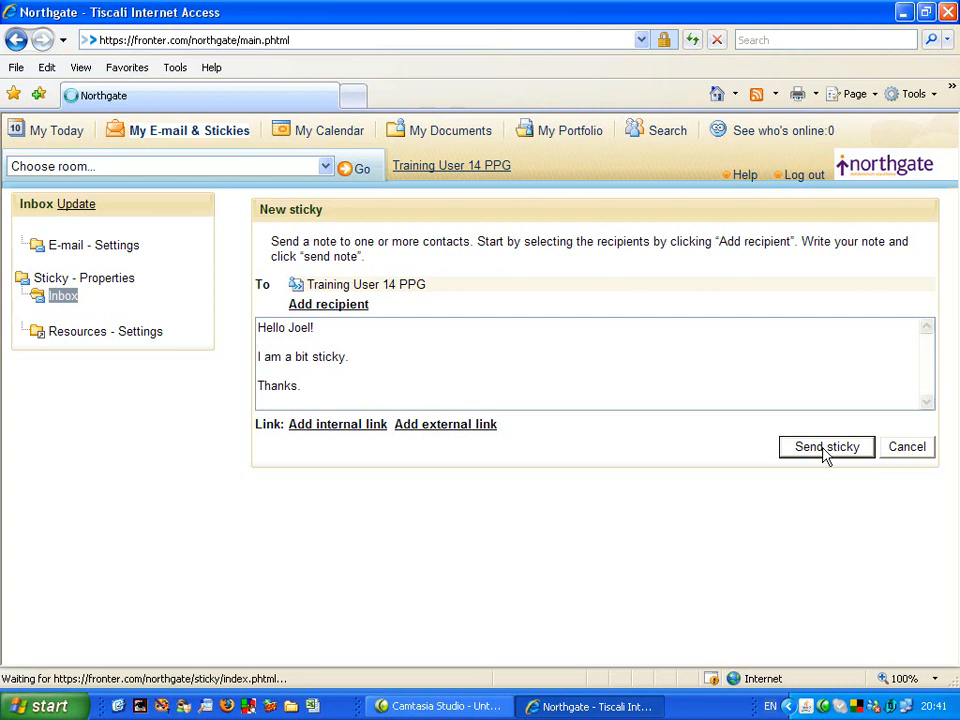
{"action": "left_click", "coordinate": [826, 446]}
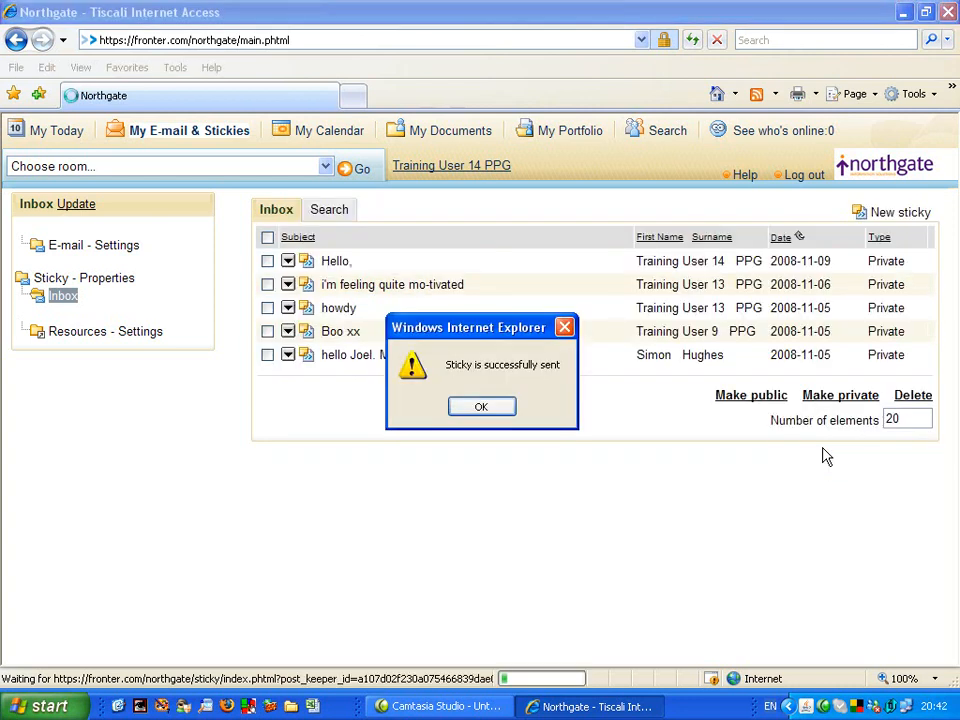
{"action": "mouse_move", "coordinate": [548, 408]}
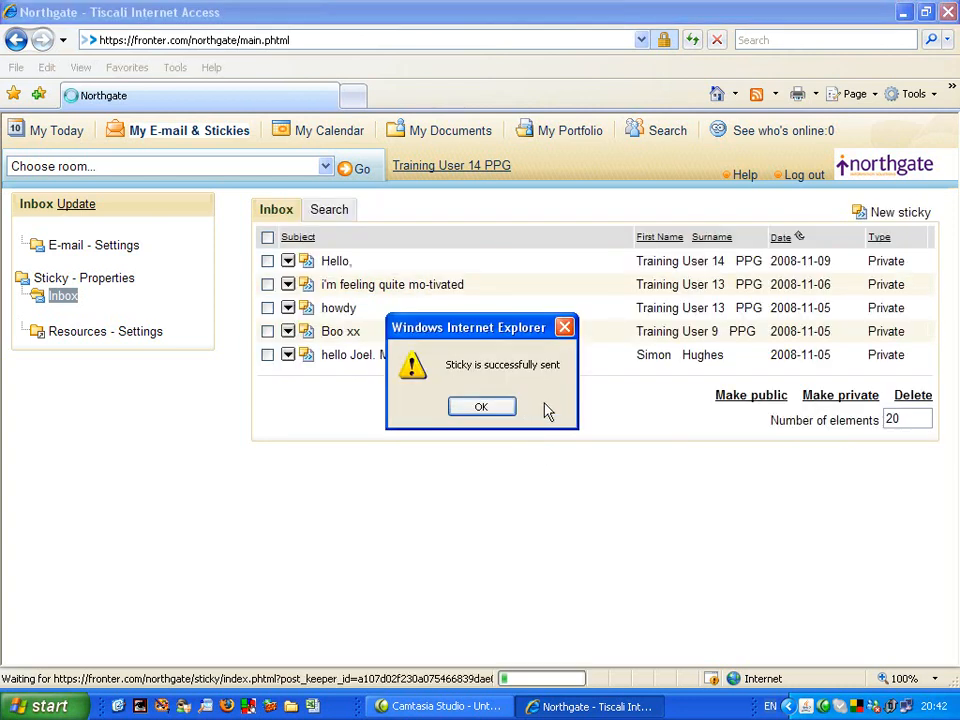
{"action": "mouse_move", "coordinate": [632, 466]}
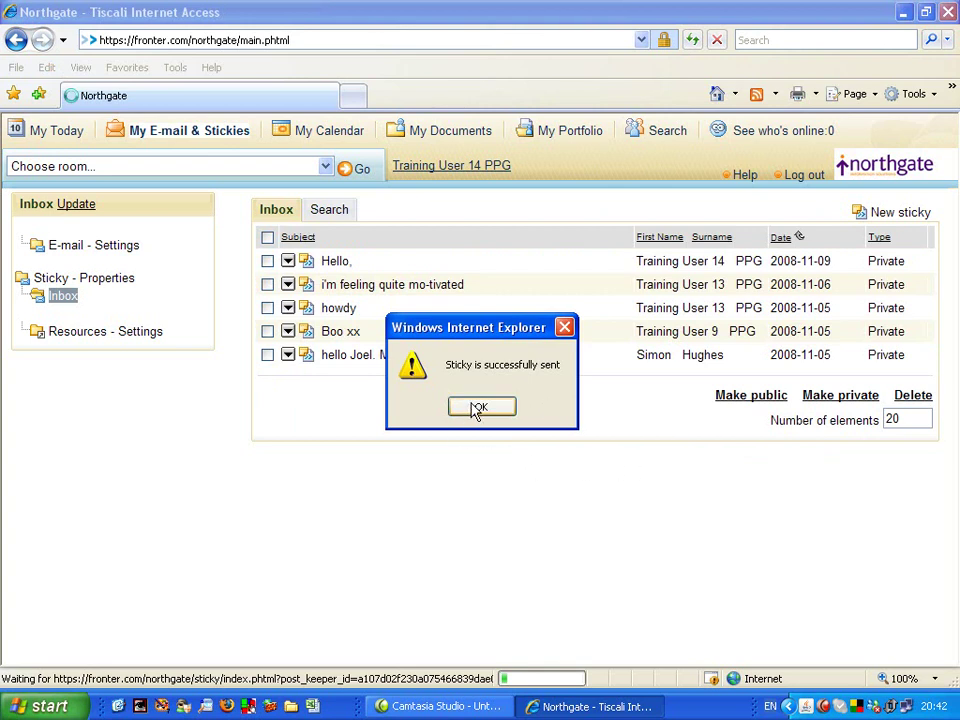
{"action": "left_click", "coordinate": [482, 406]}
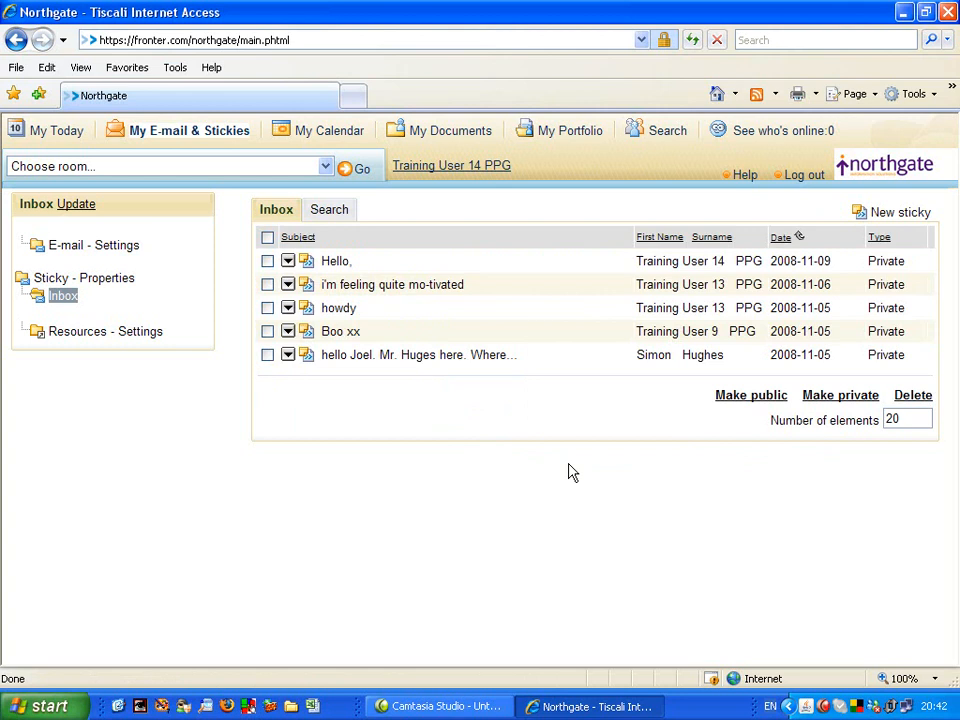
{"action": "mouse_move", "coordinate": [572, 464]}
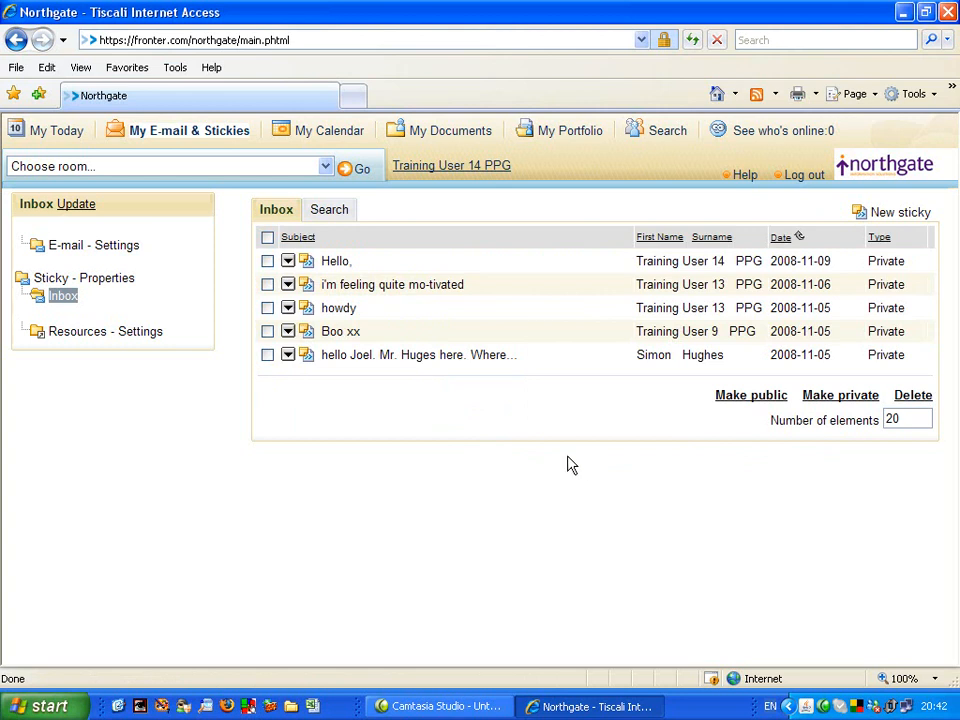
{"action": "mouse_move", "coordinate": [170, 118]}
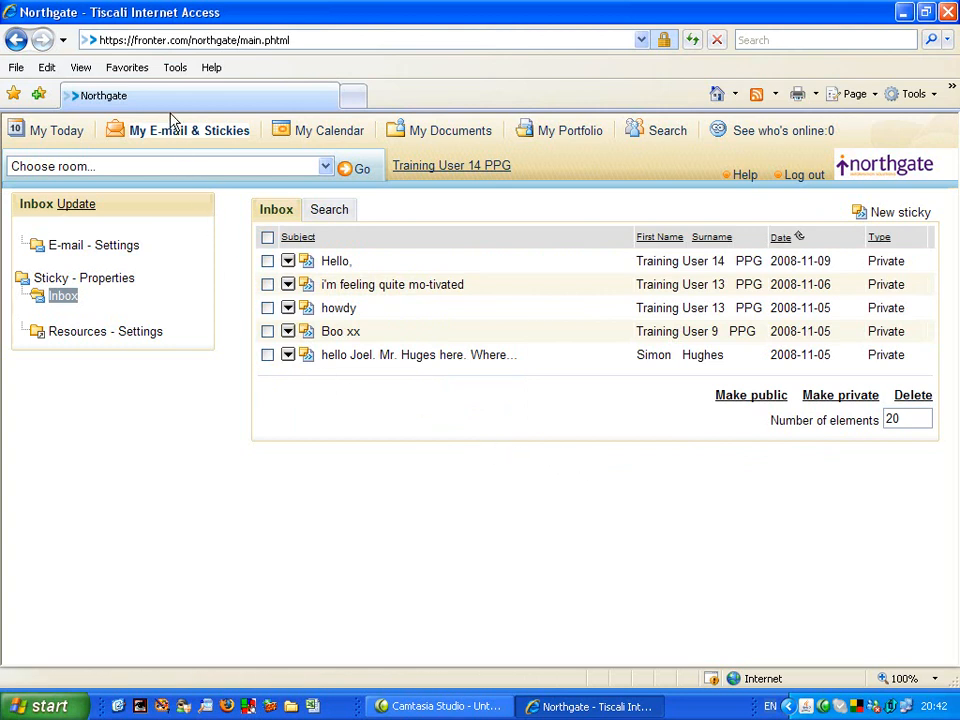
{"action": "mouse_move", "coordinate": [176, 138]}
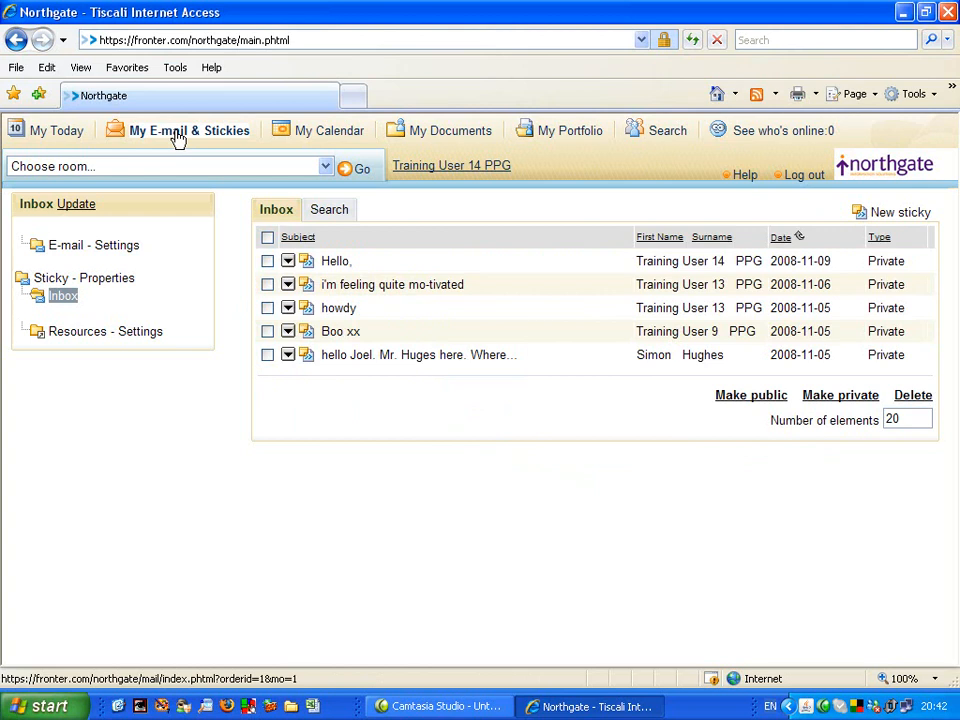
Reload the stickies inbox and read the newly arrived 'Hello Joel!' sticky.
{"action": "left_click", "coordinate": [176, 130]}
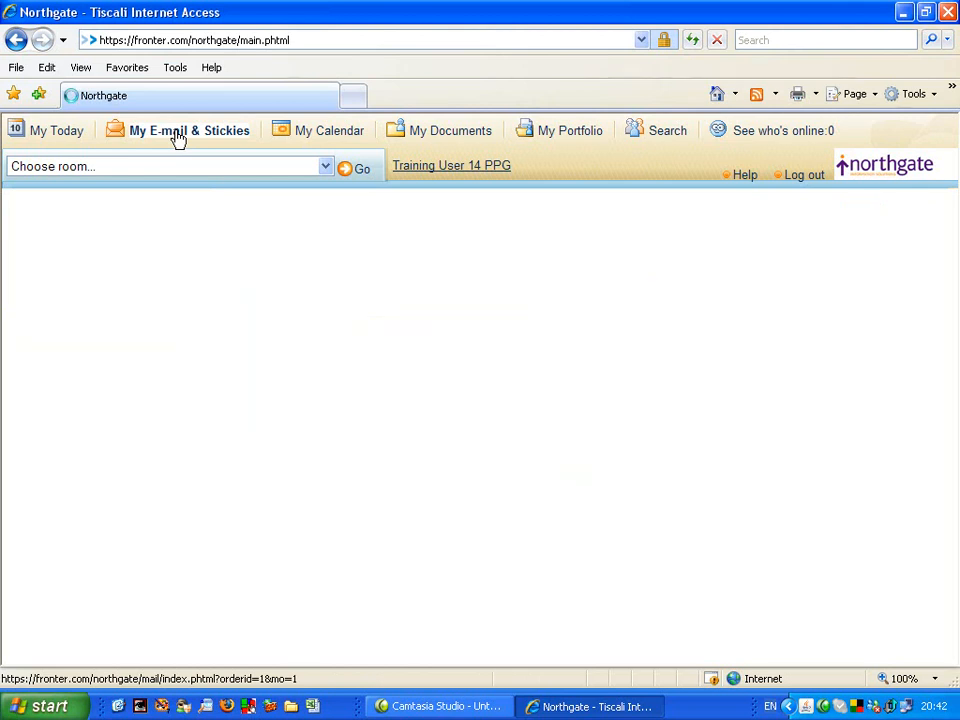
{"action": "left_click", "coordinate": [188, 130]}
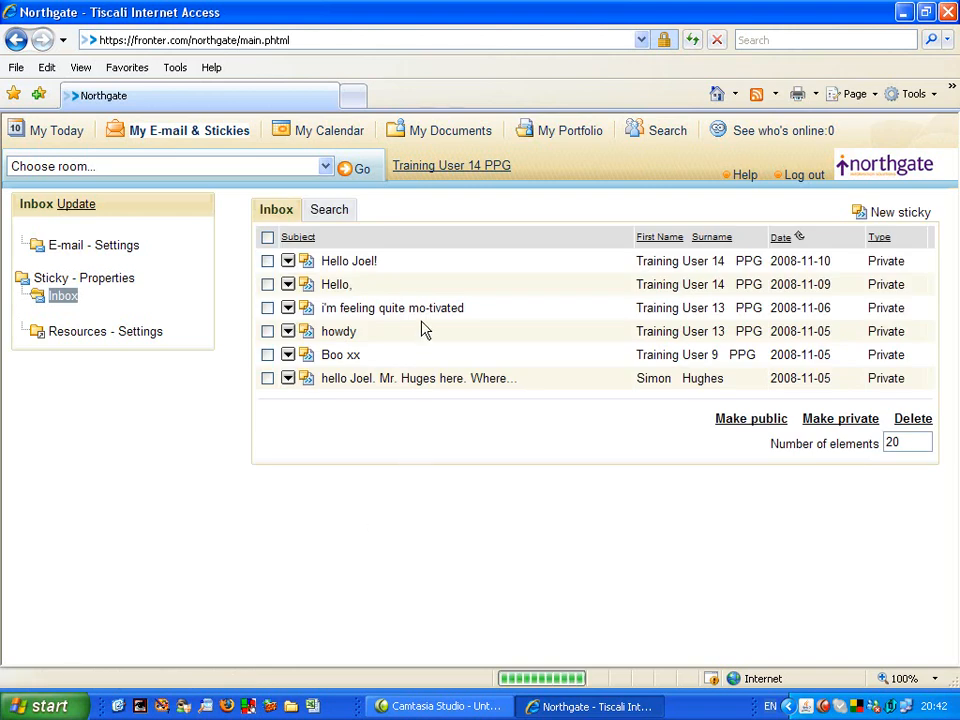
{"action": "mouse_move", "coordinate": [350, 262]}
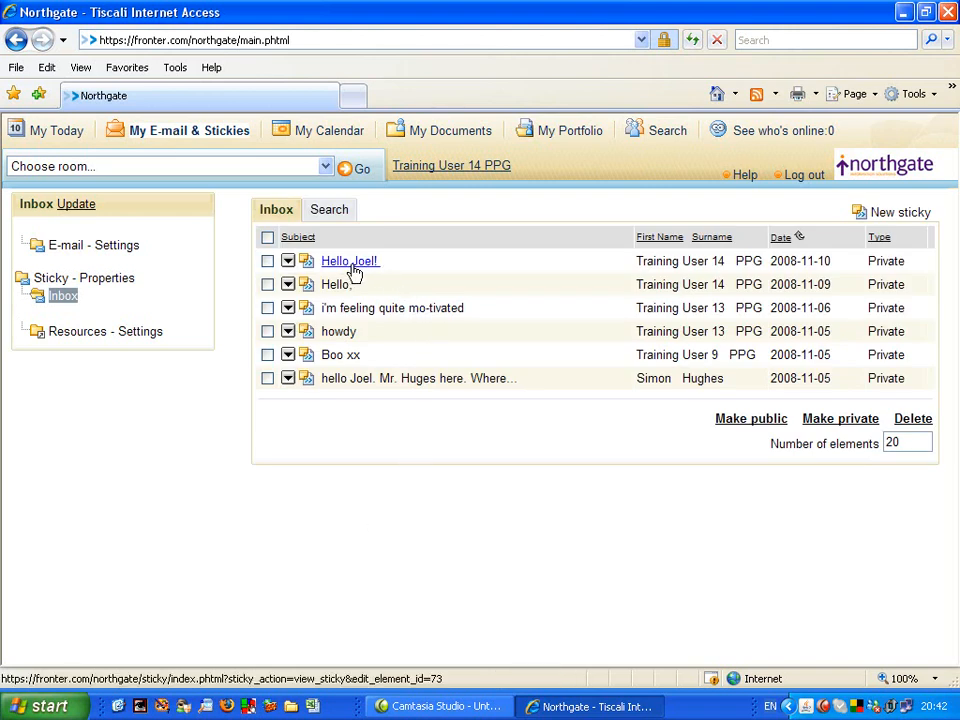
{"action": "left_click", "coordinate": [348, 260]}
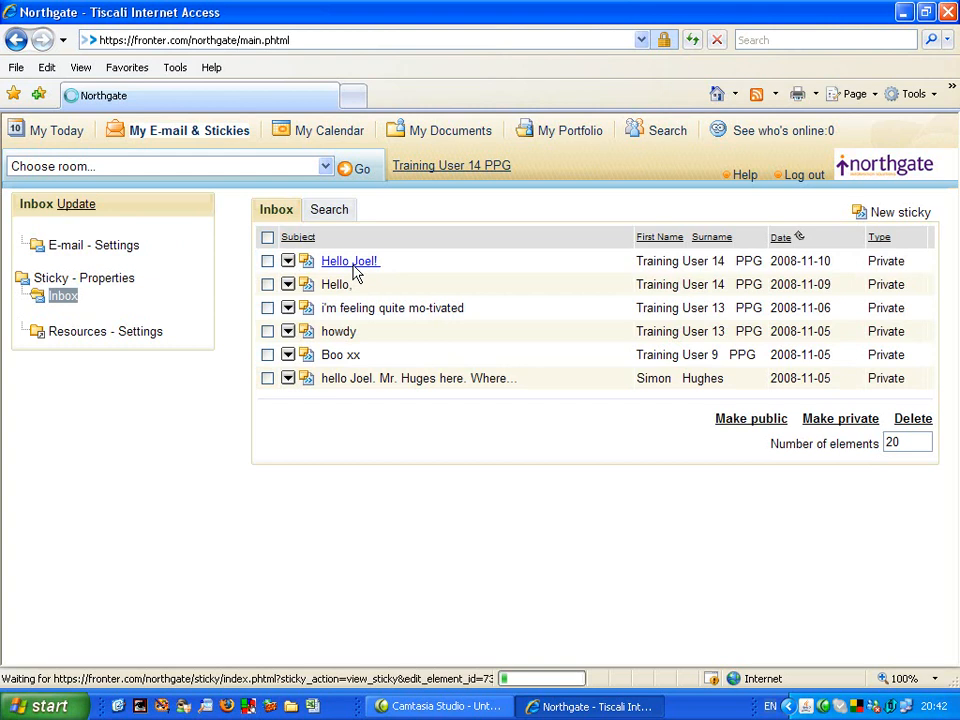
{"action": "left_click", "coordinate": [348, 260]}
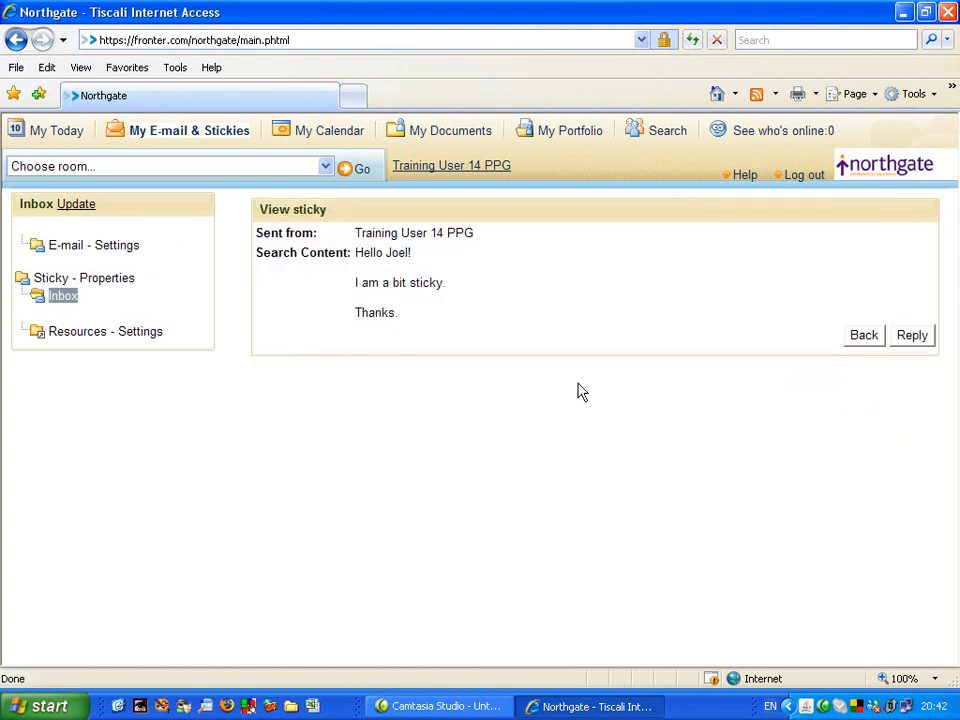
{"action": "mouse_move", "coordinate": [588, 372]}
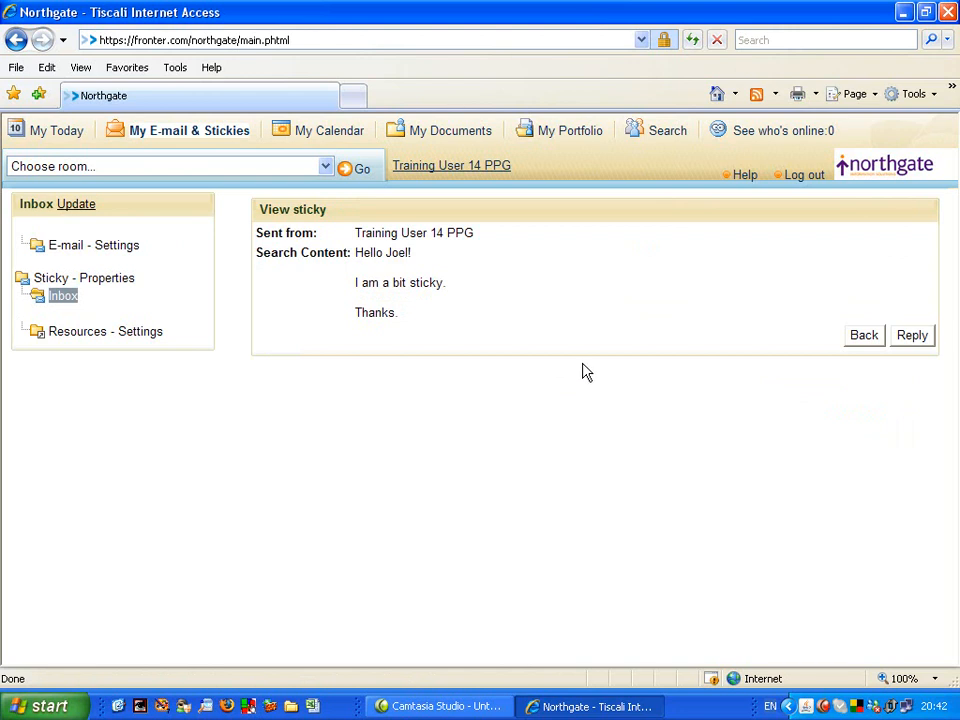